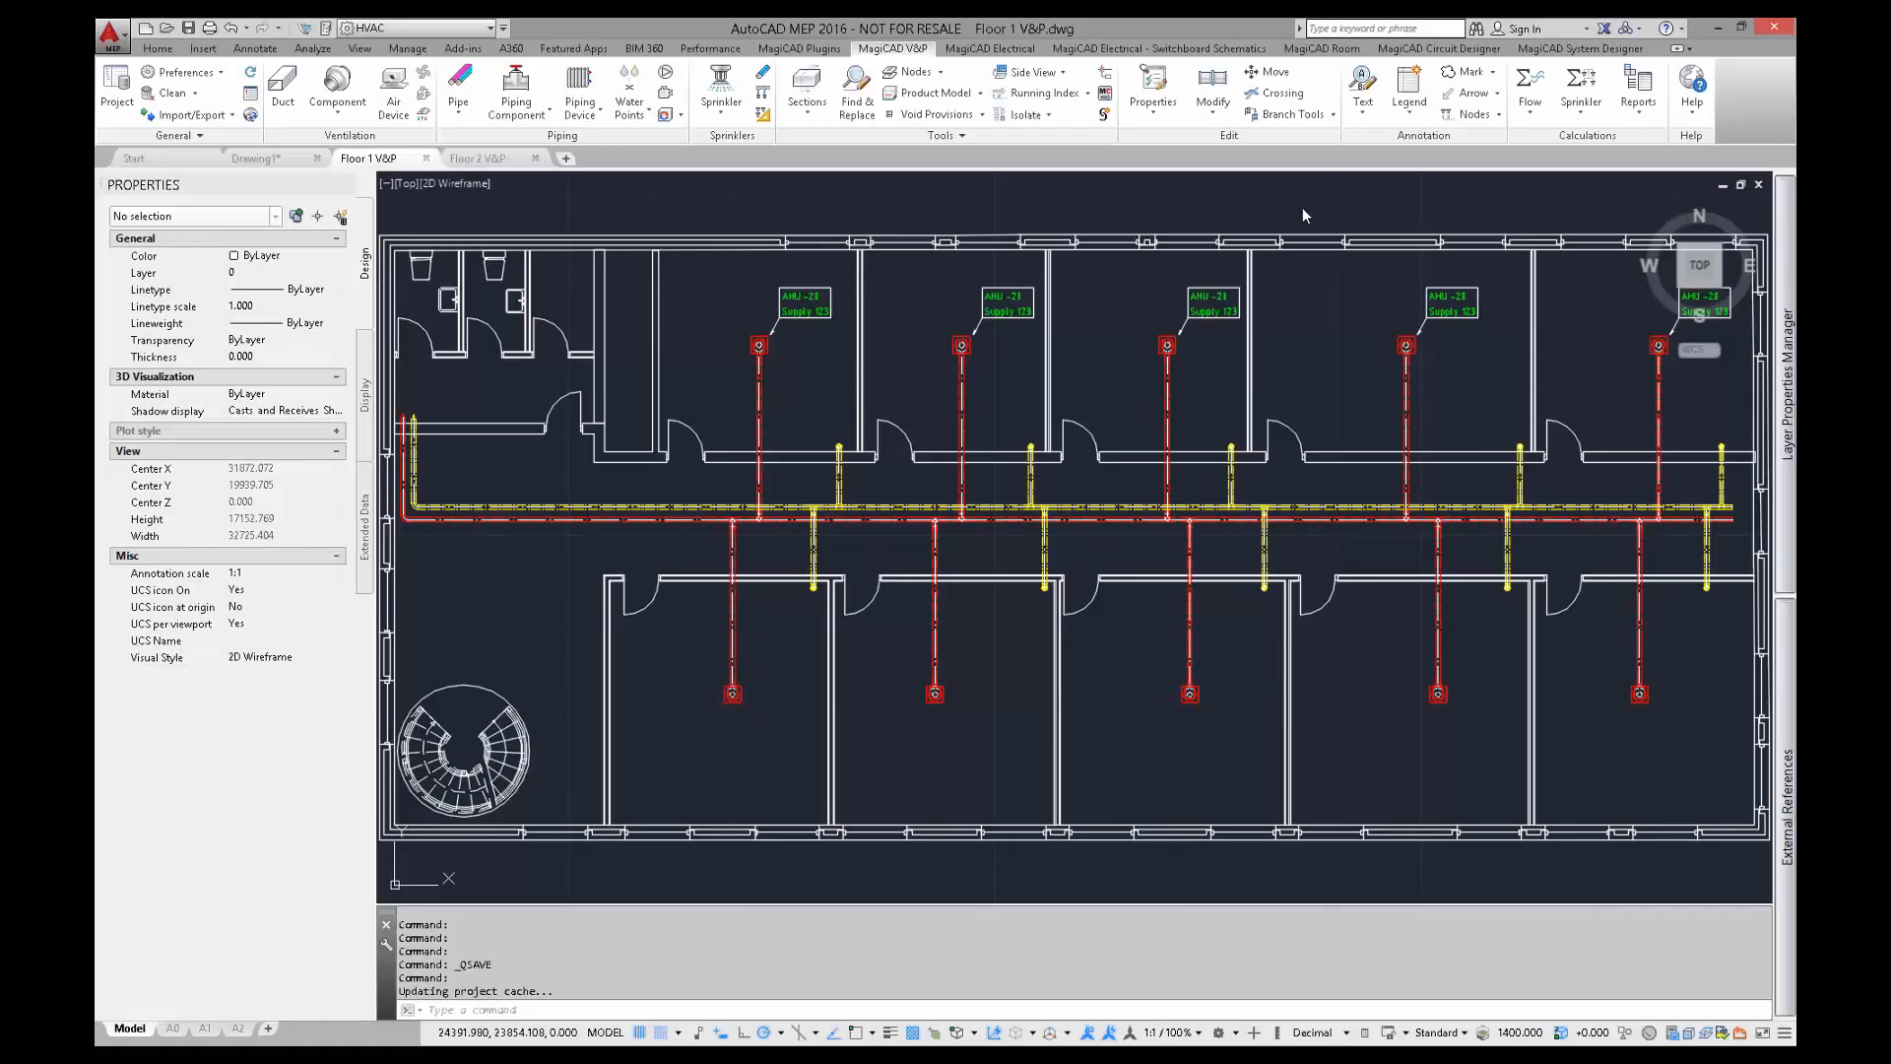
# Find '-20' and replace with '-10' in the MagiCAD Find and Replace Text dialog.
pyautogui.click(1361, 85)
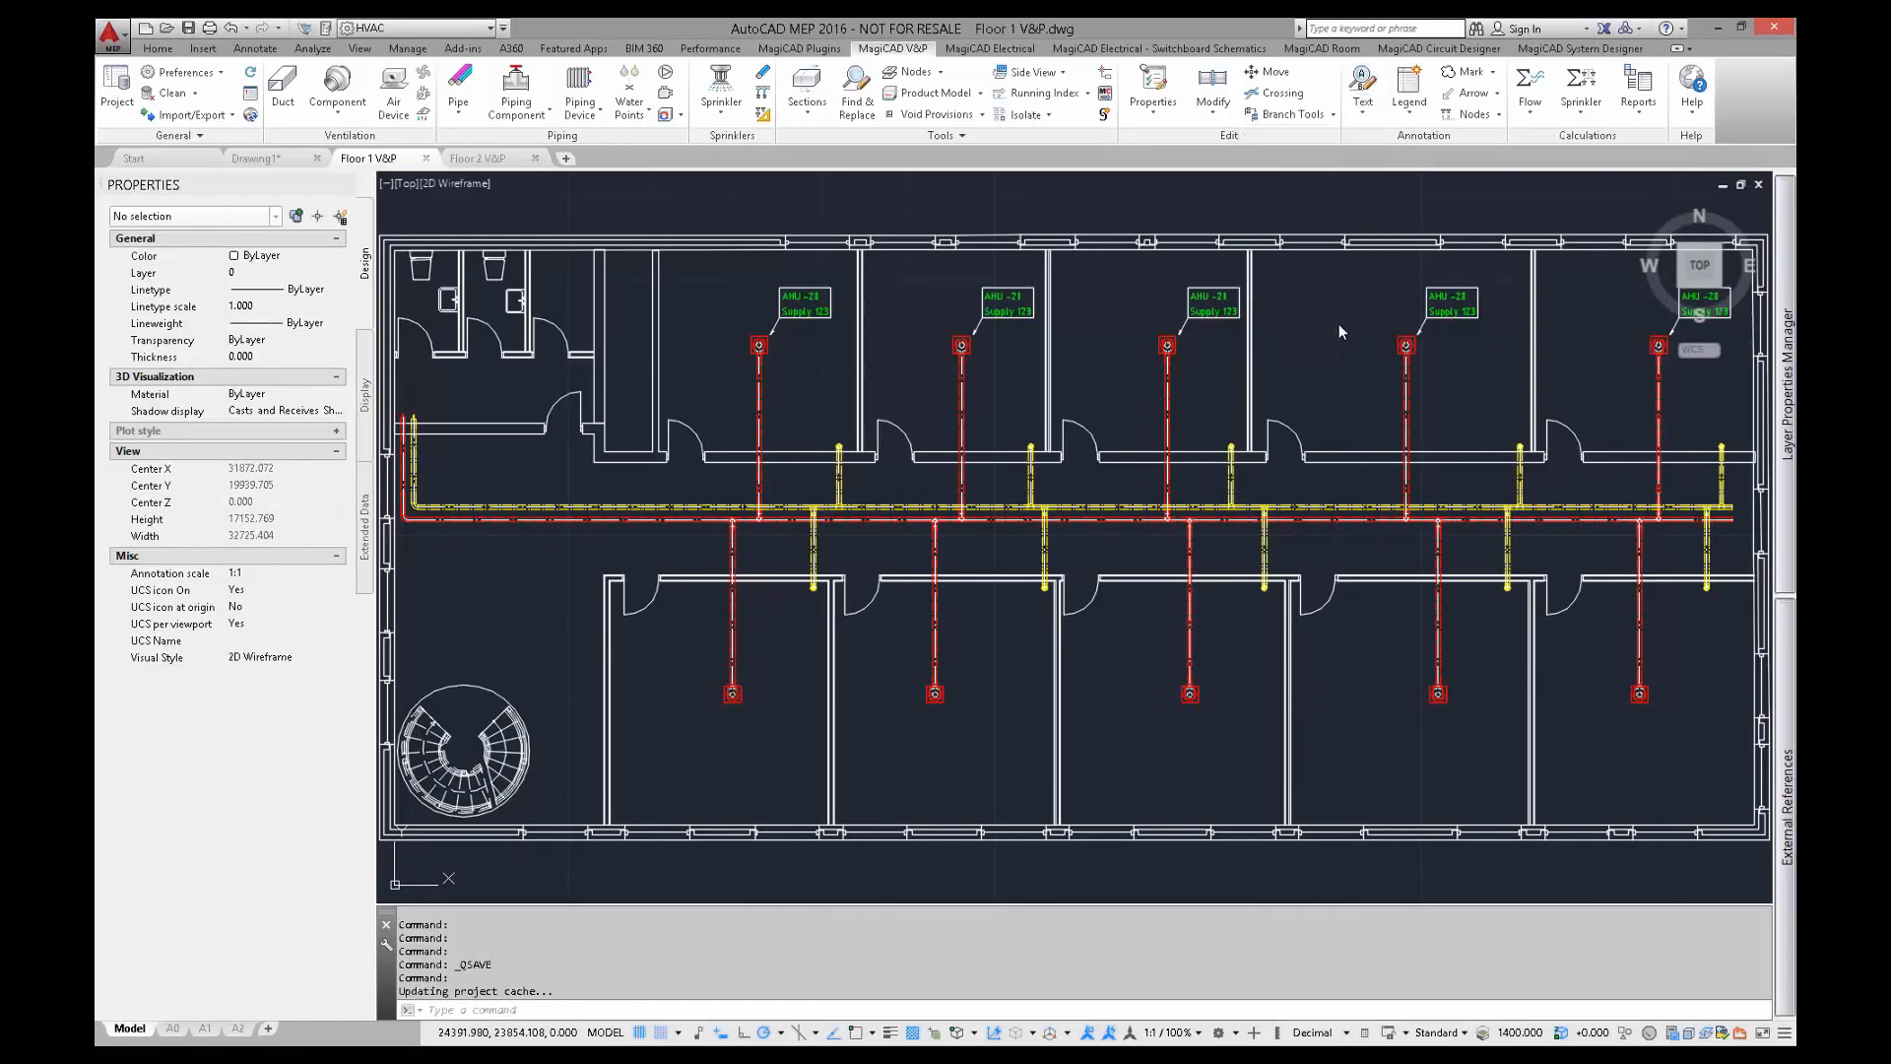
pyautogui.click(855, 95)
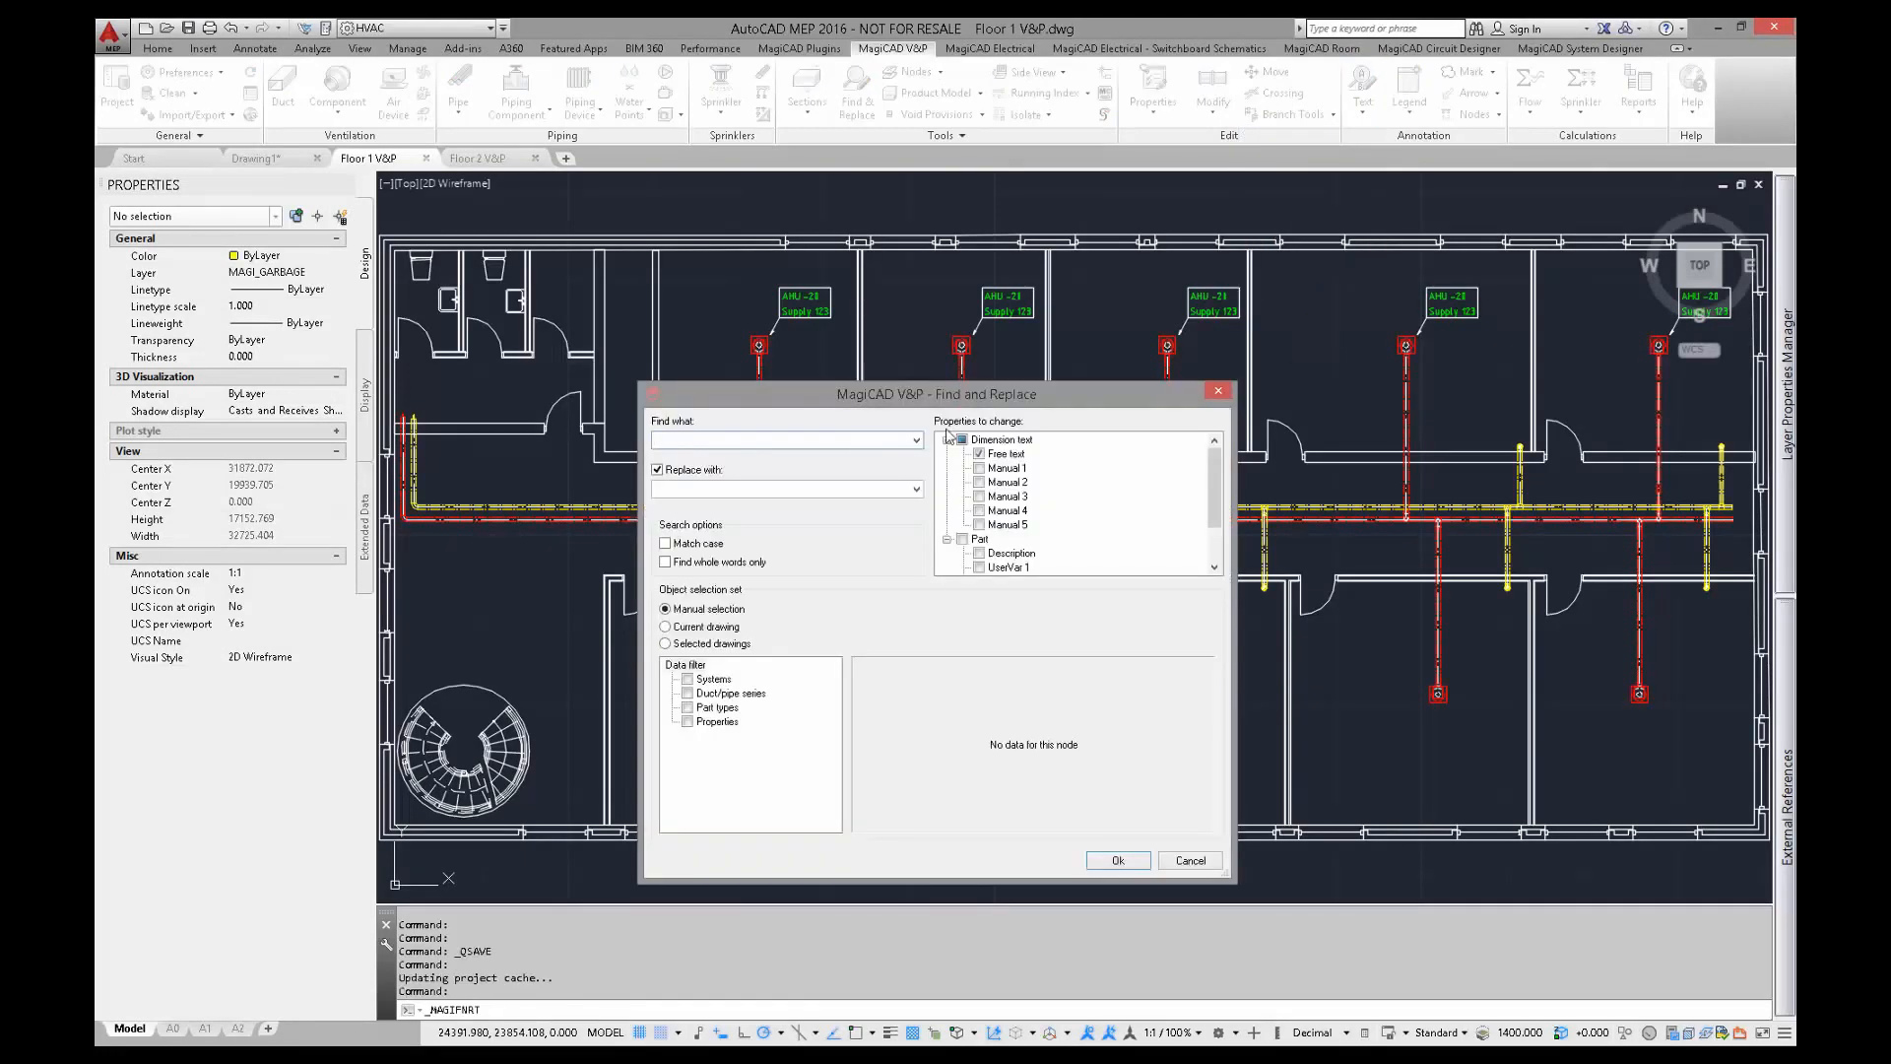
pyautogui.click(784, 440)
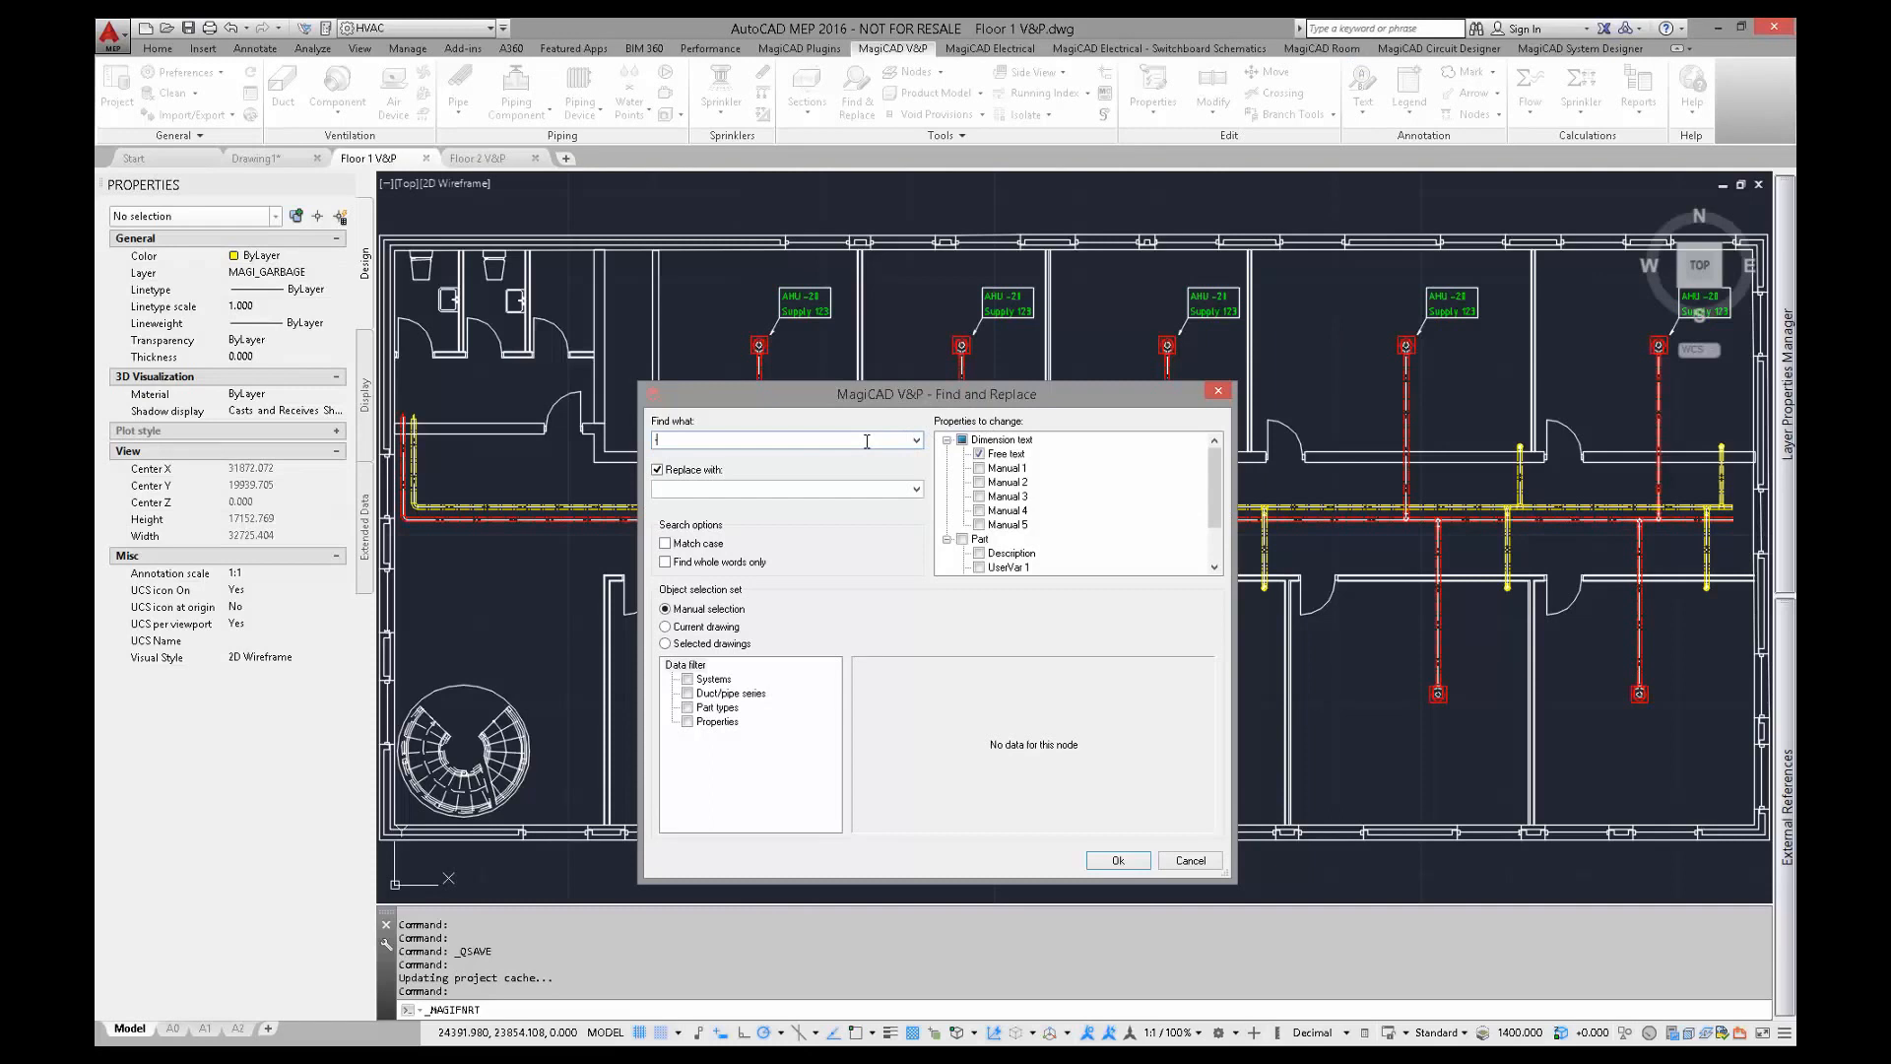
pyautogui.write('-20')
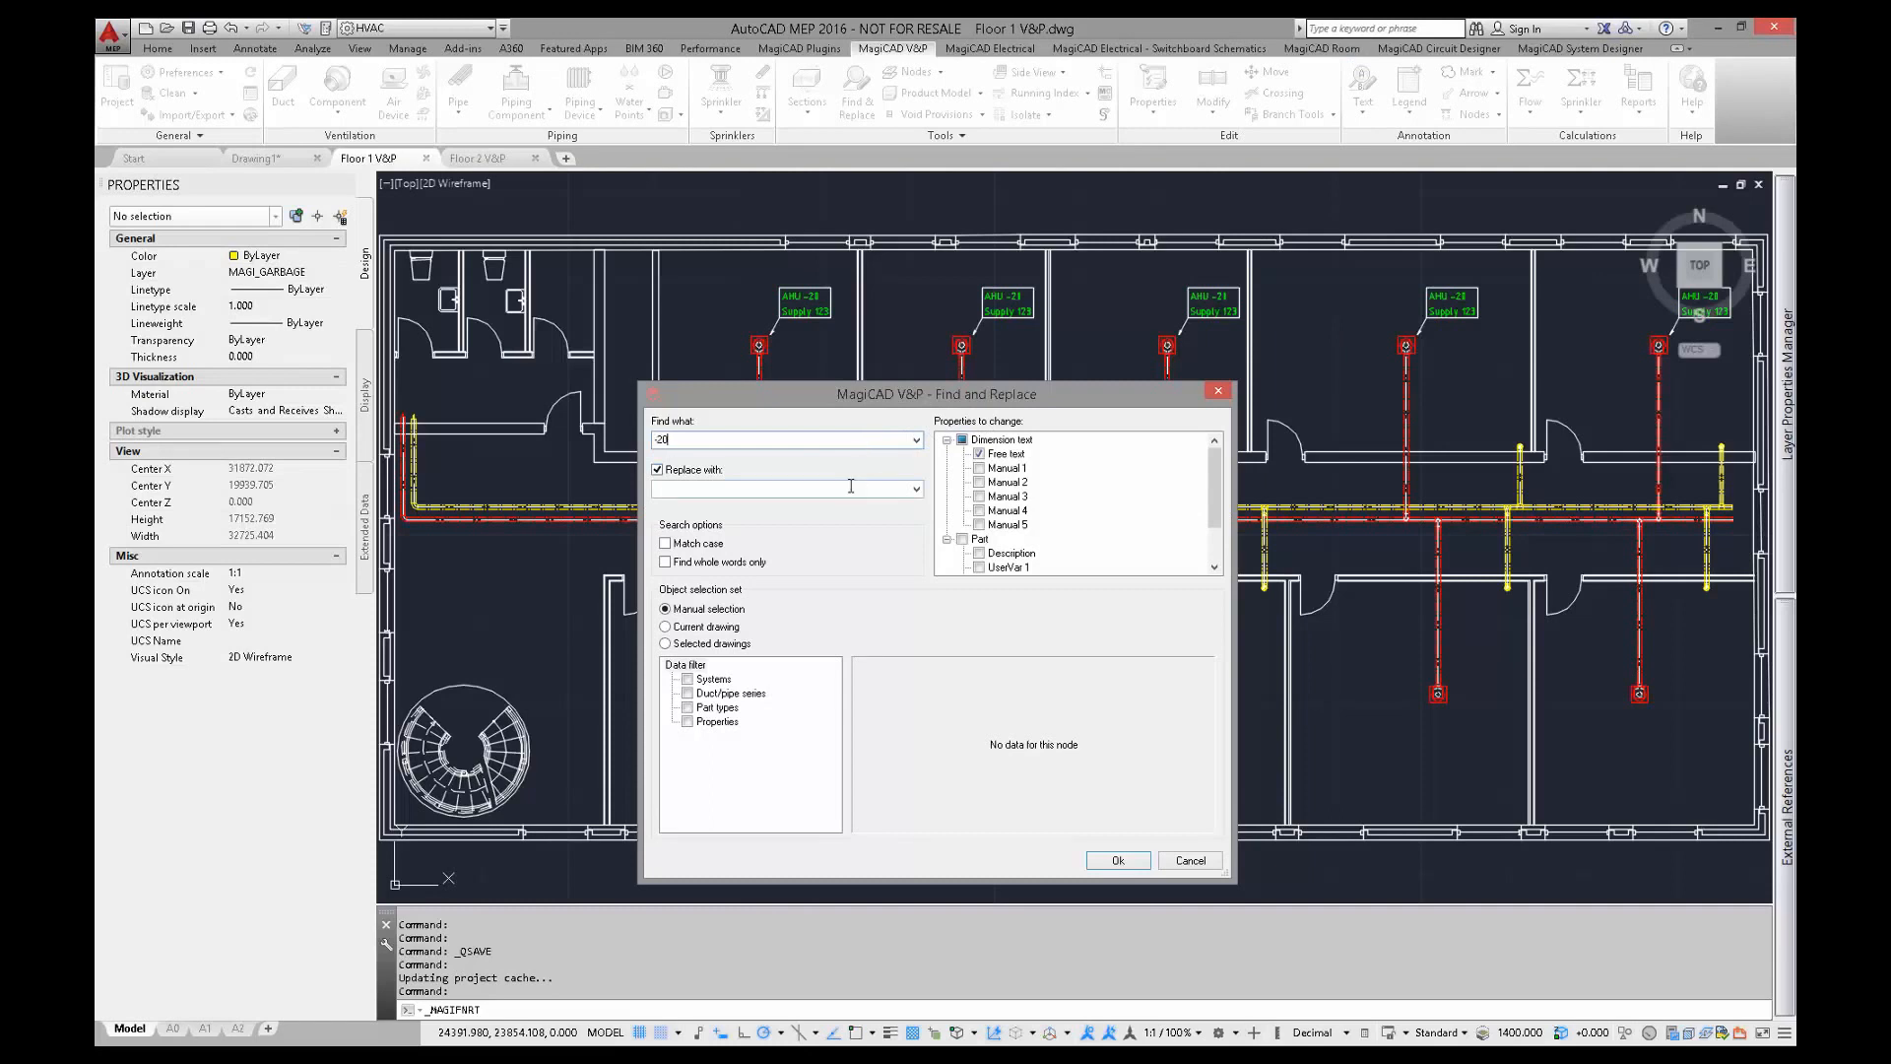
pyautogui.write('-10')
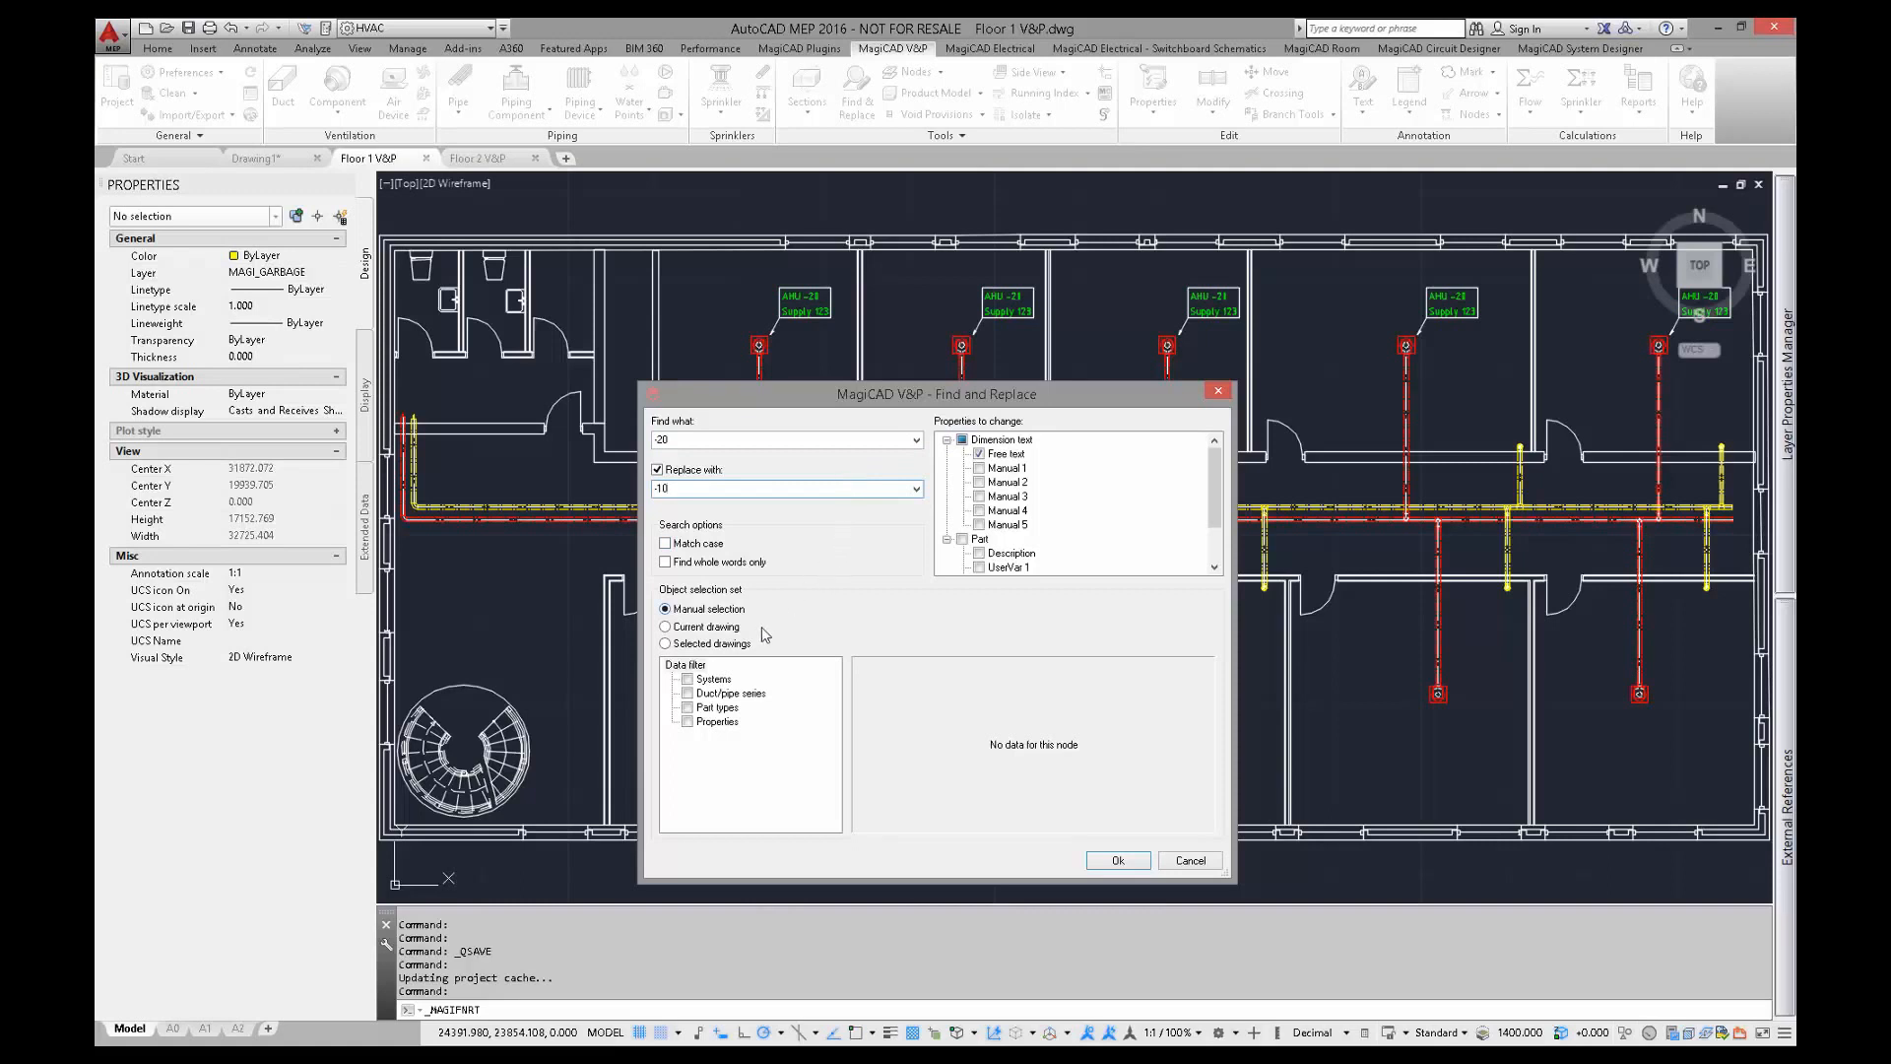
# Limit the replacement to the Floor 1 and Floor 2 drawings, run it and dismiss the report.
pyautogui.click(664, 642)
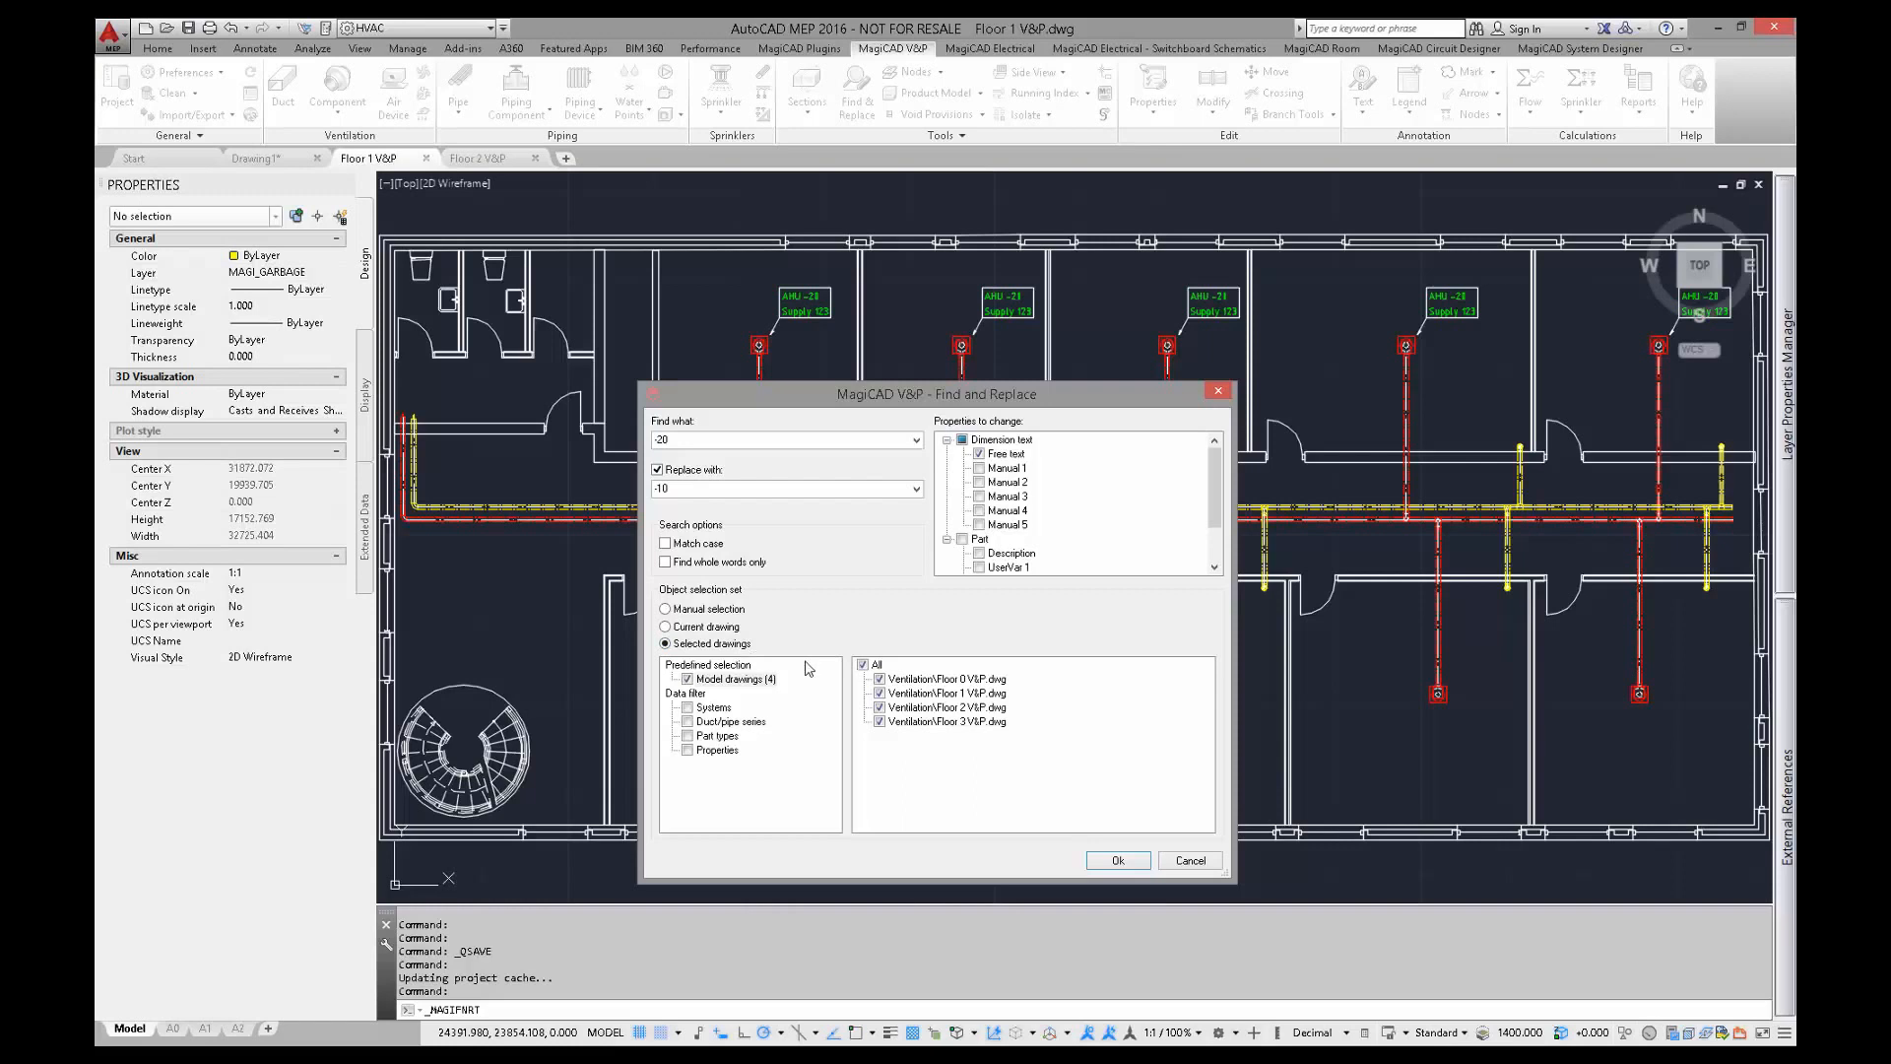
pyautogui.click(881, 721)
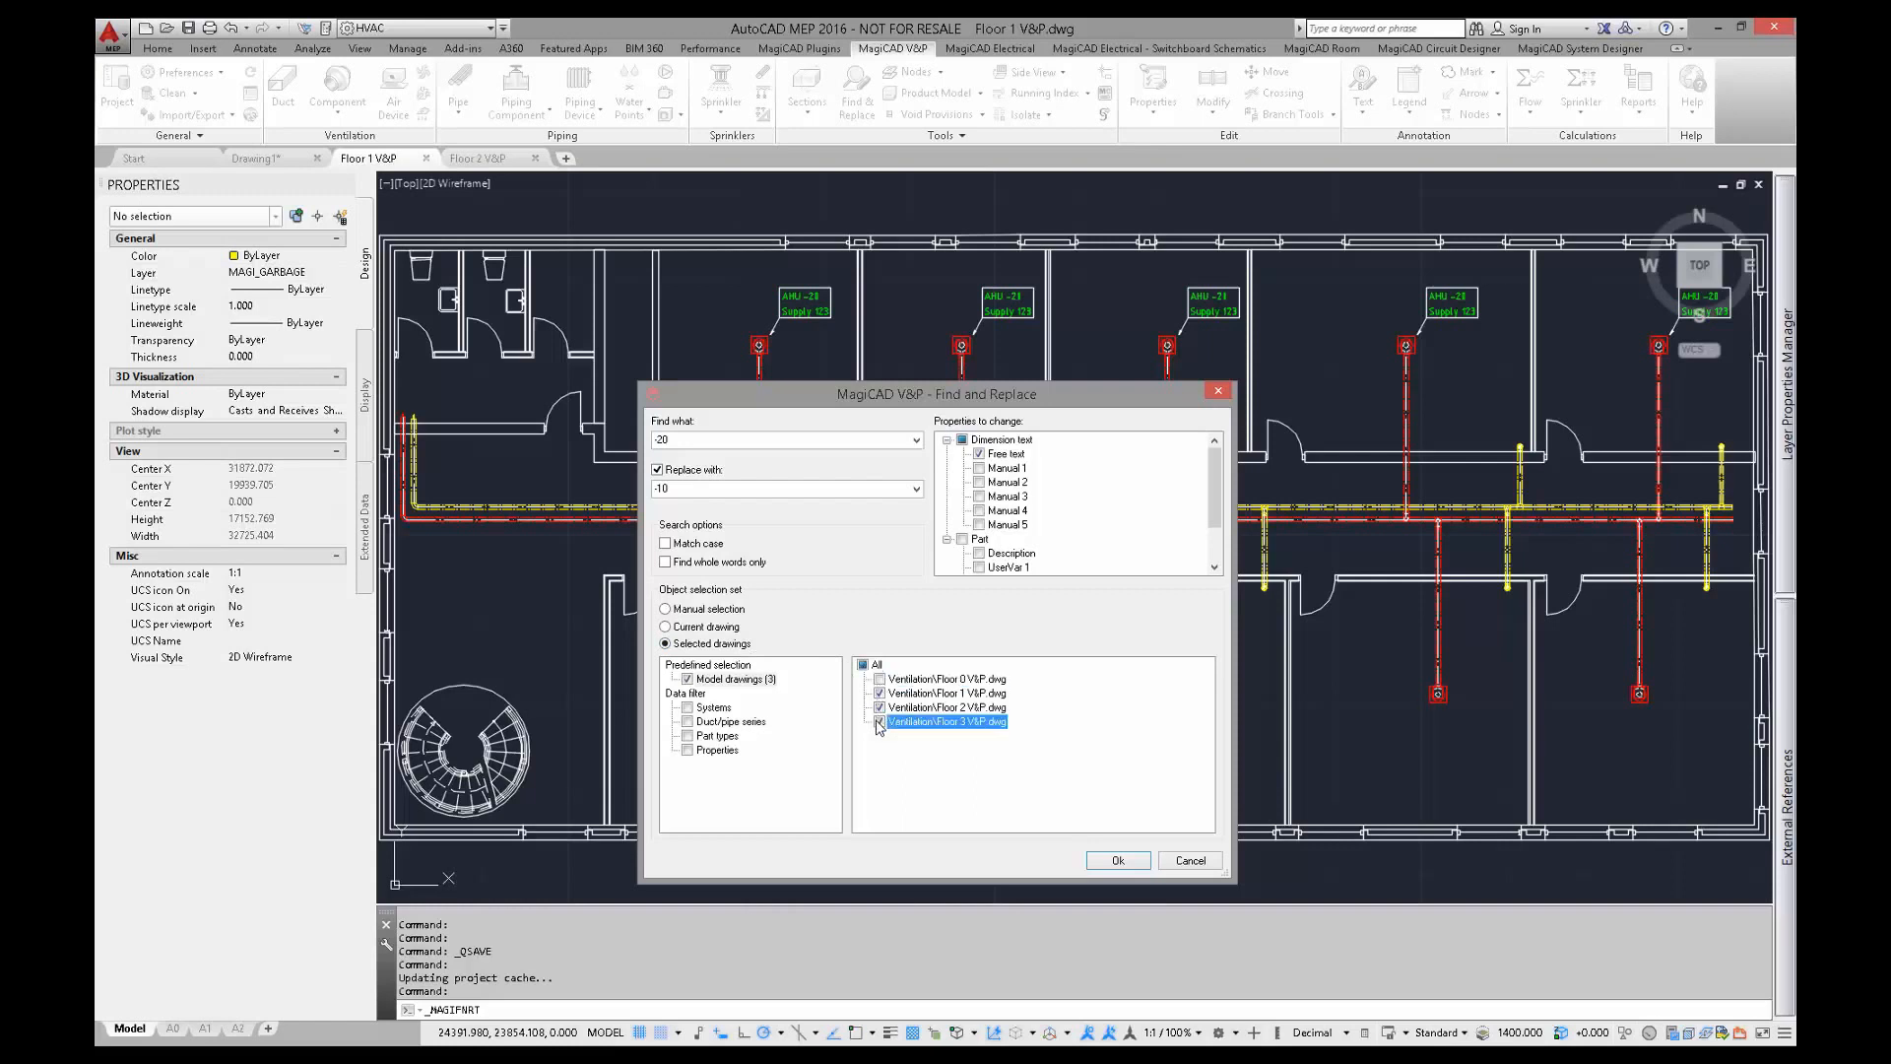
pyautogui.click(880, 721)
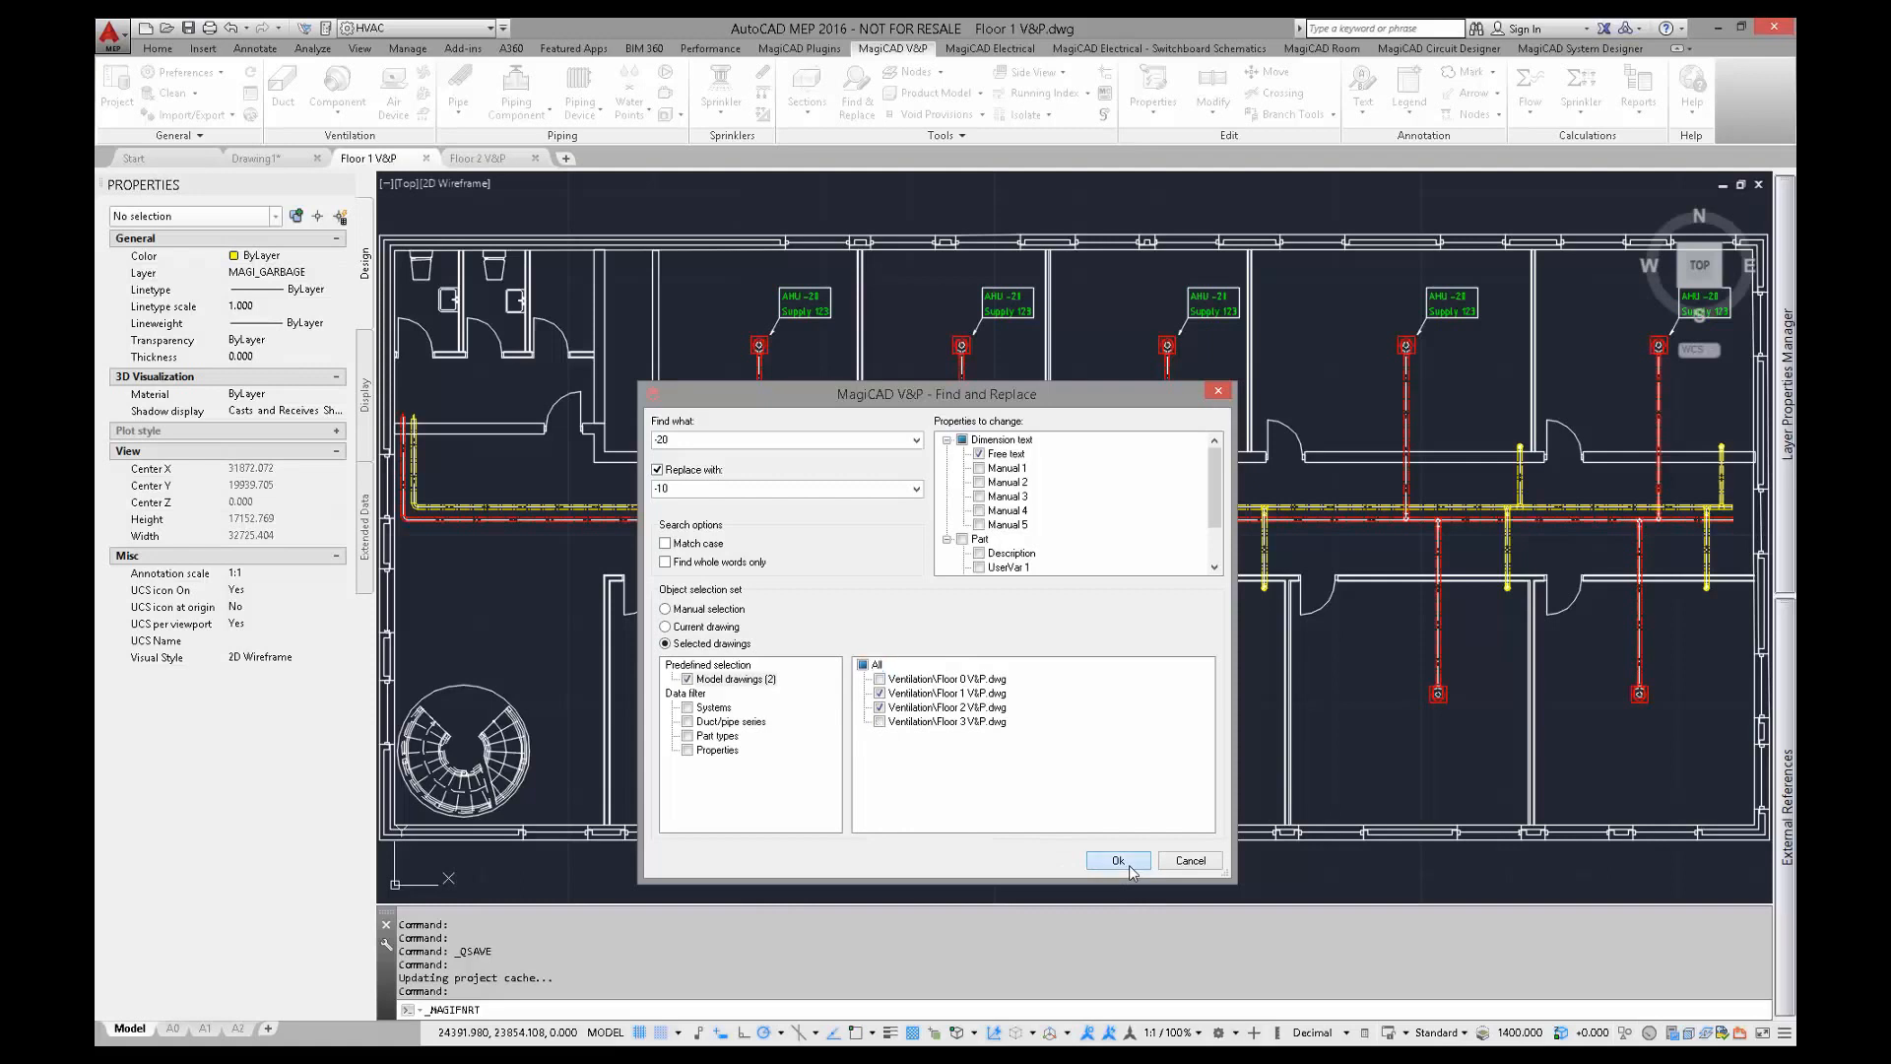
pyautogui.click(1115, 861)
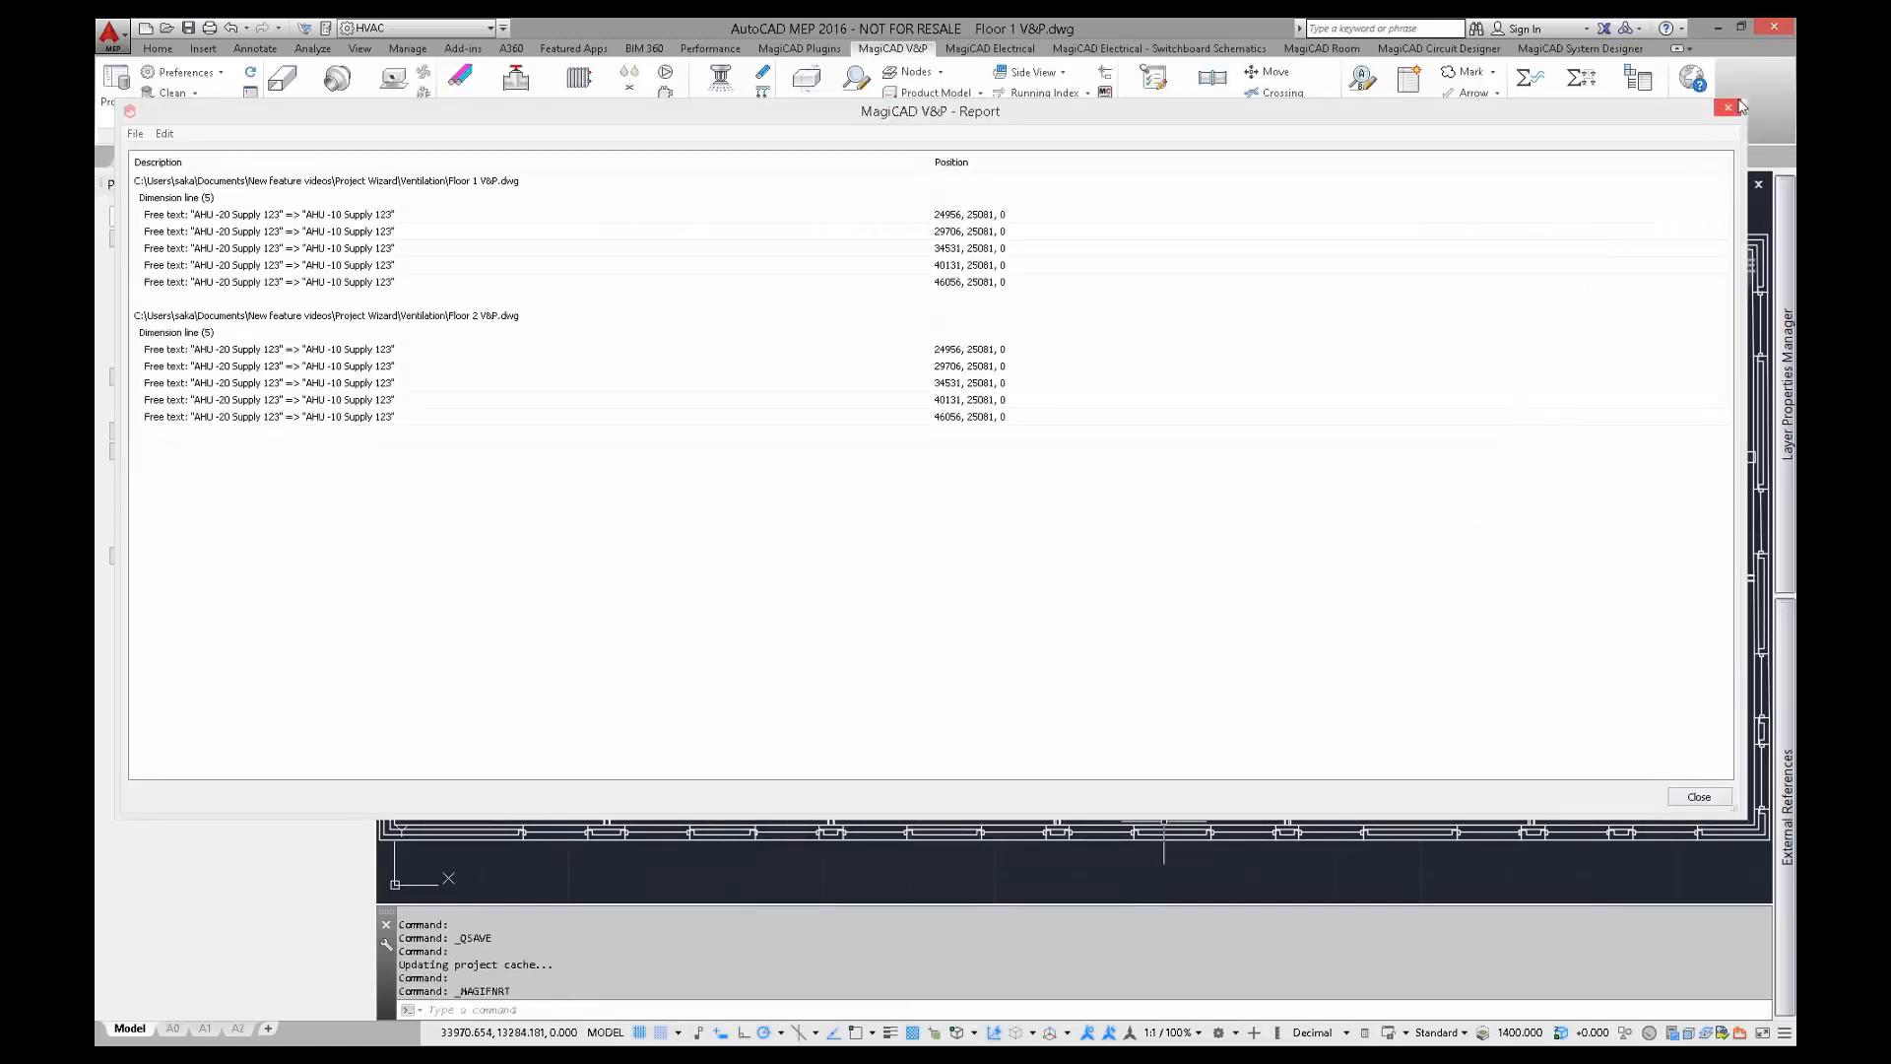
pyautogui.click(1697, 796)
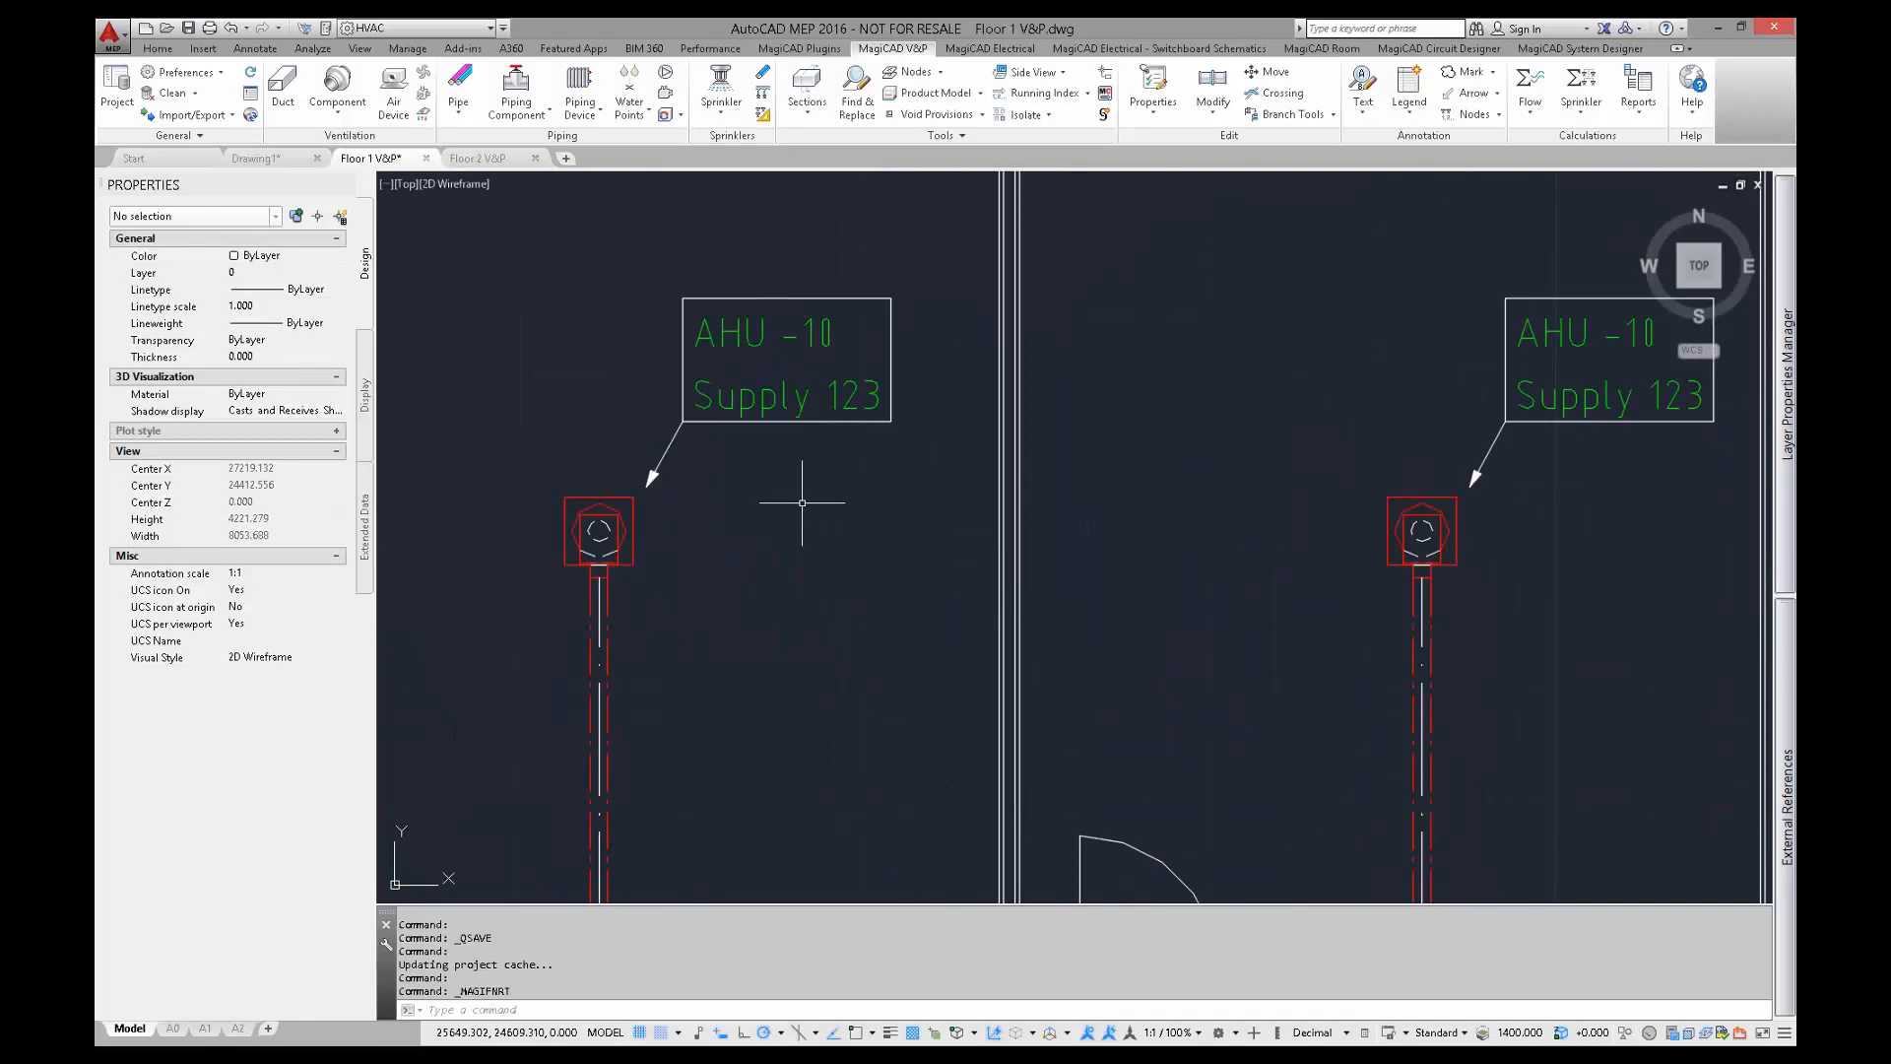
# Update the Floor 2 drawing data so labels read AHU-10, then return to Floor 1.
pyautogui.click(477, 158)
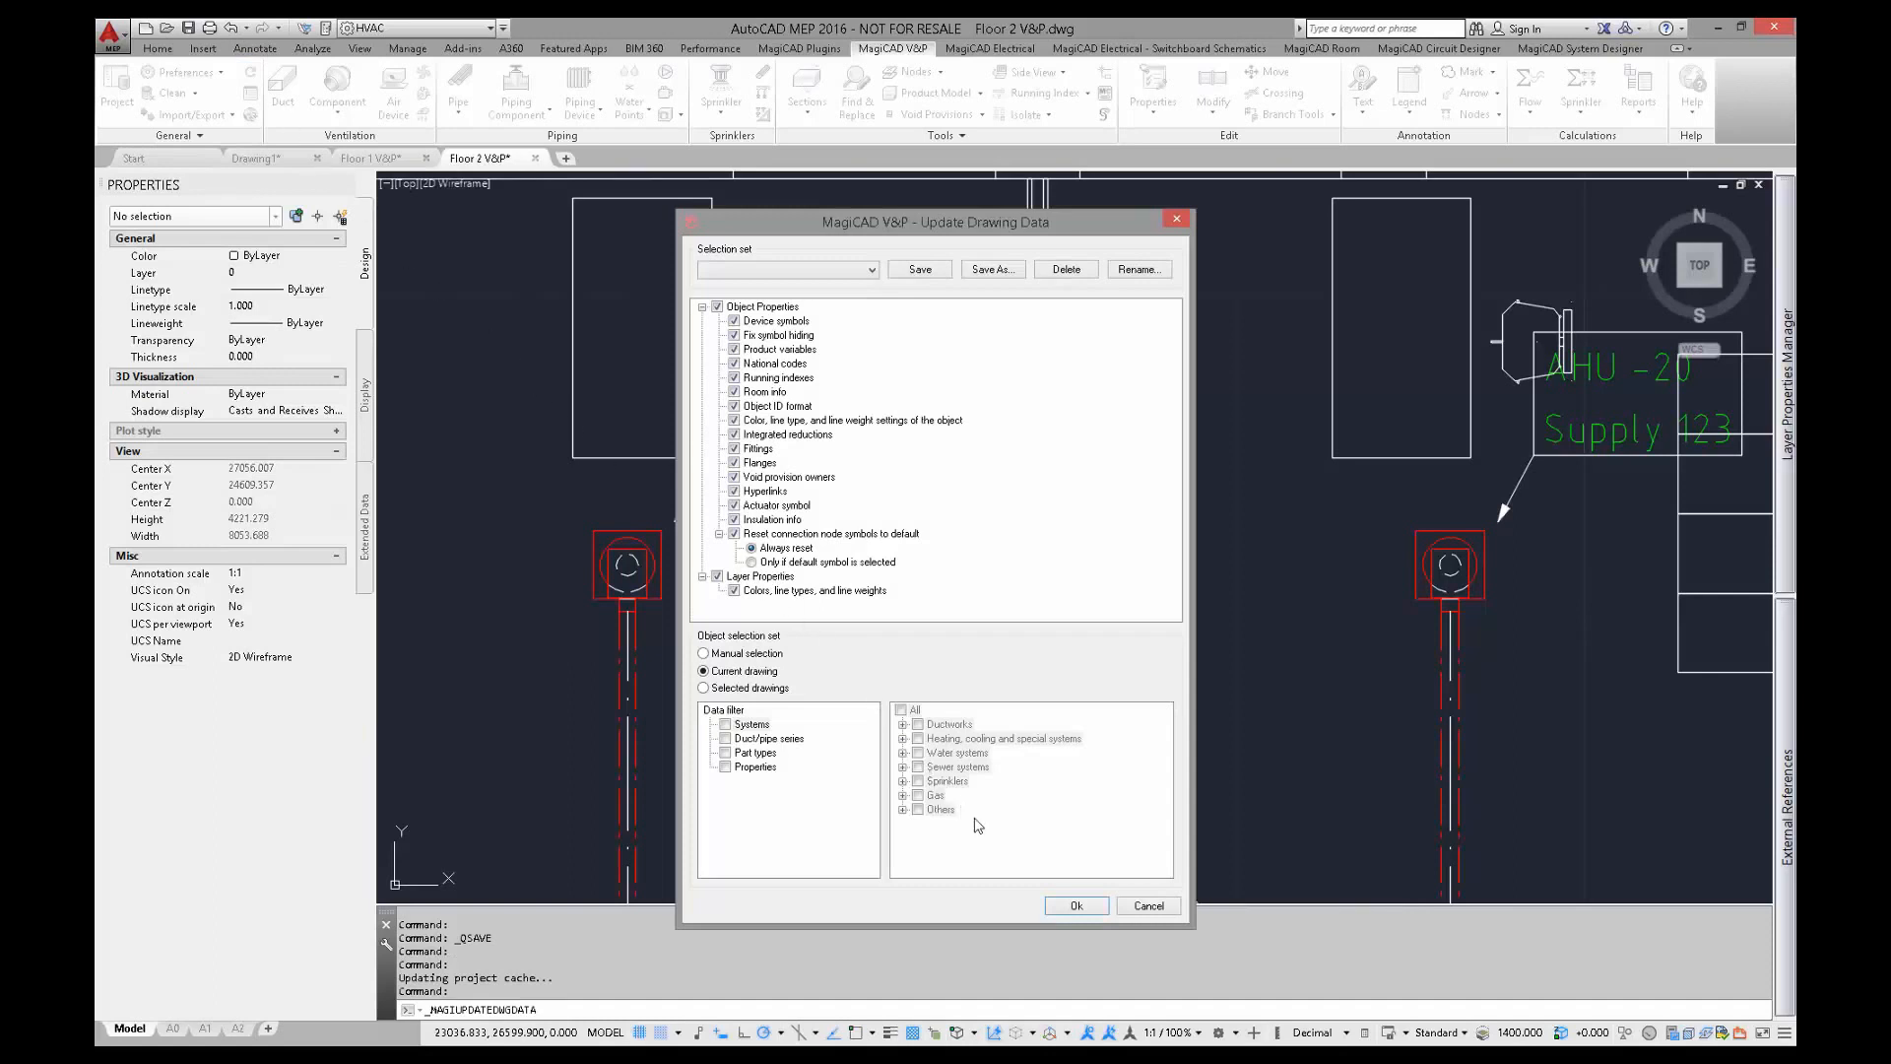
pyautogui.click(1076, 904)
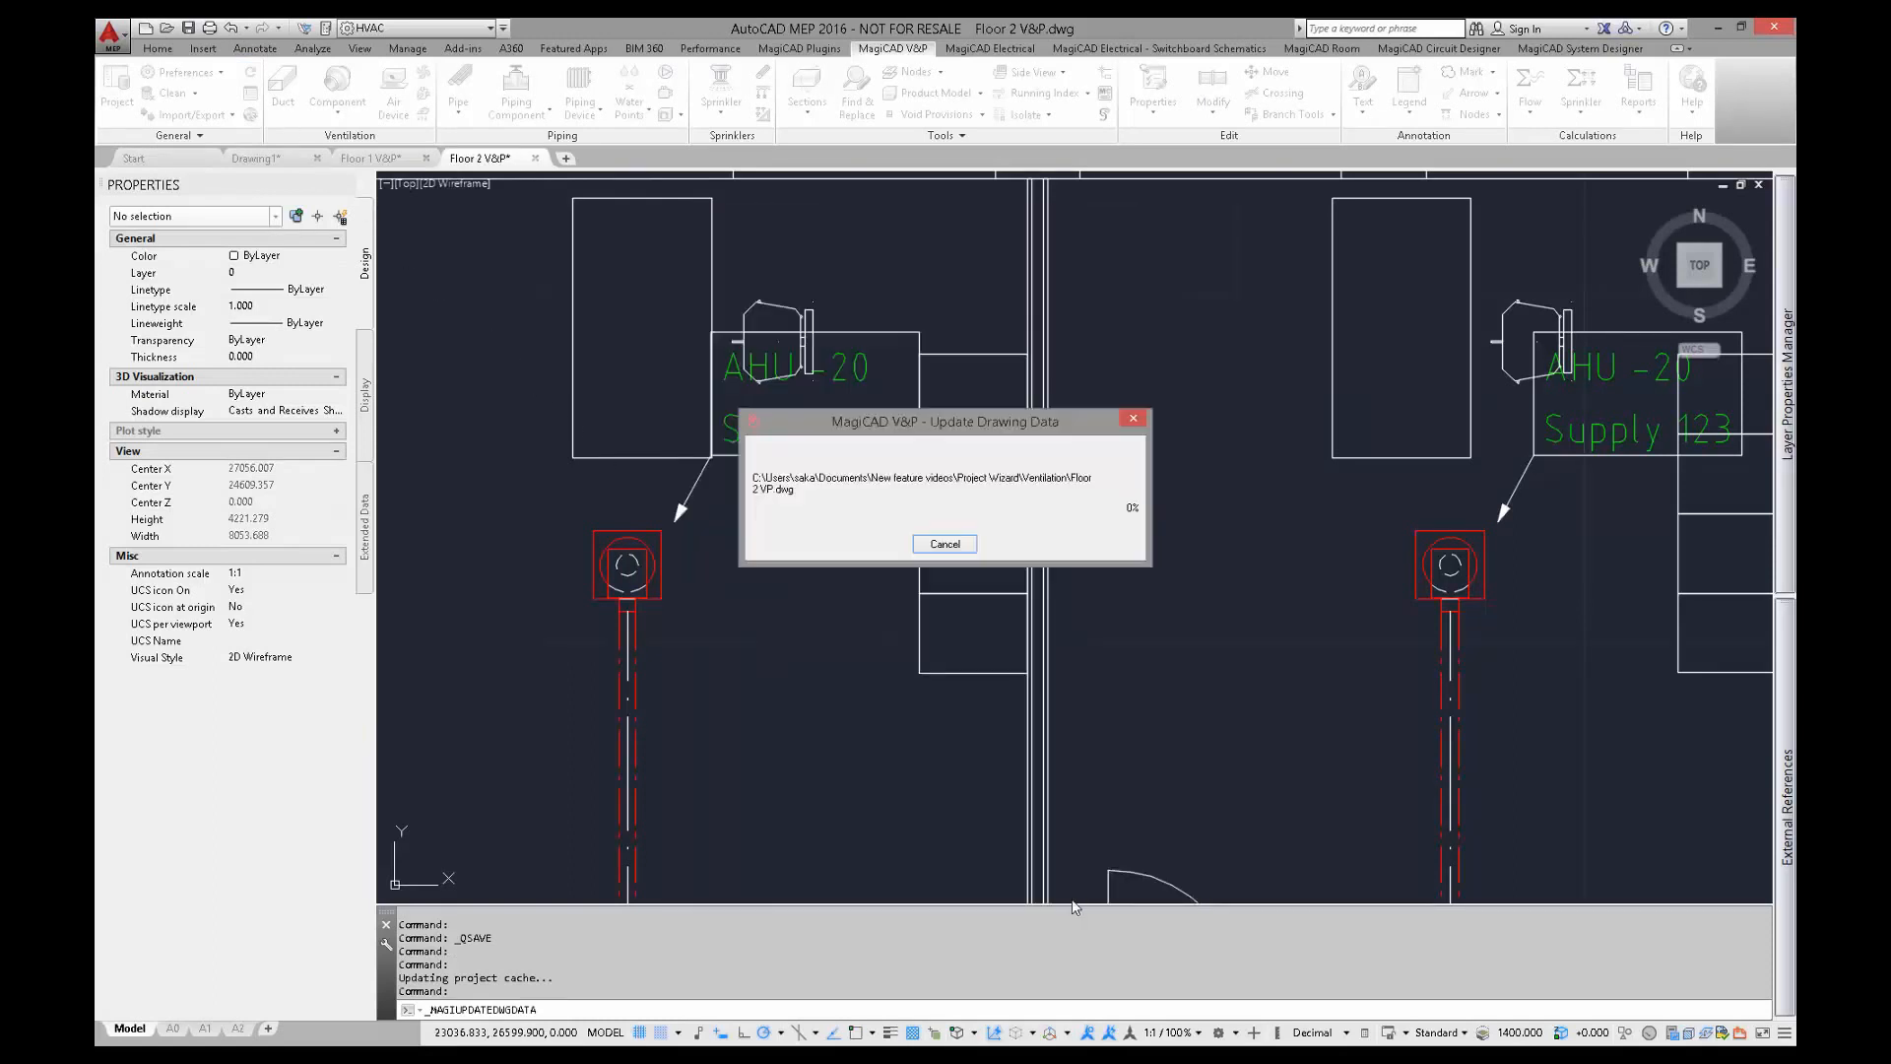
pyautogui.click(944, 544)
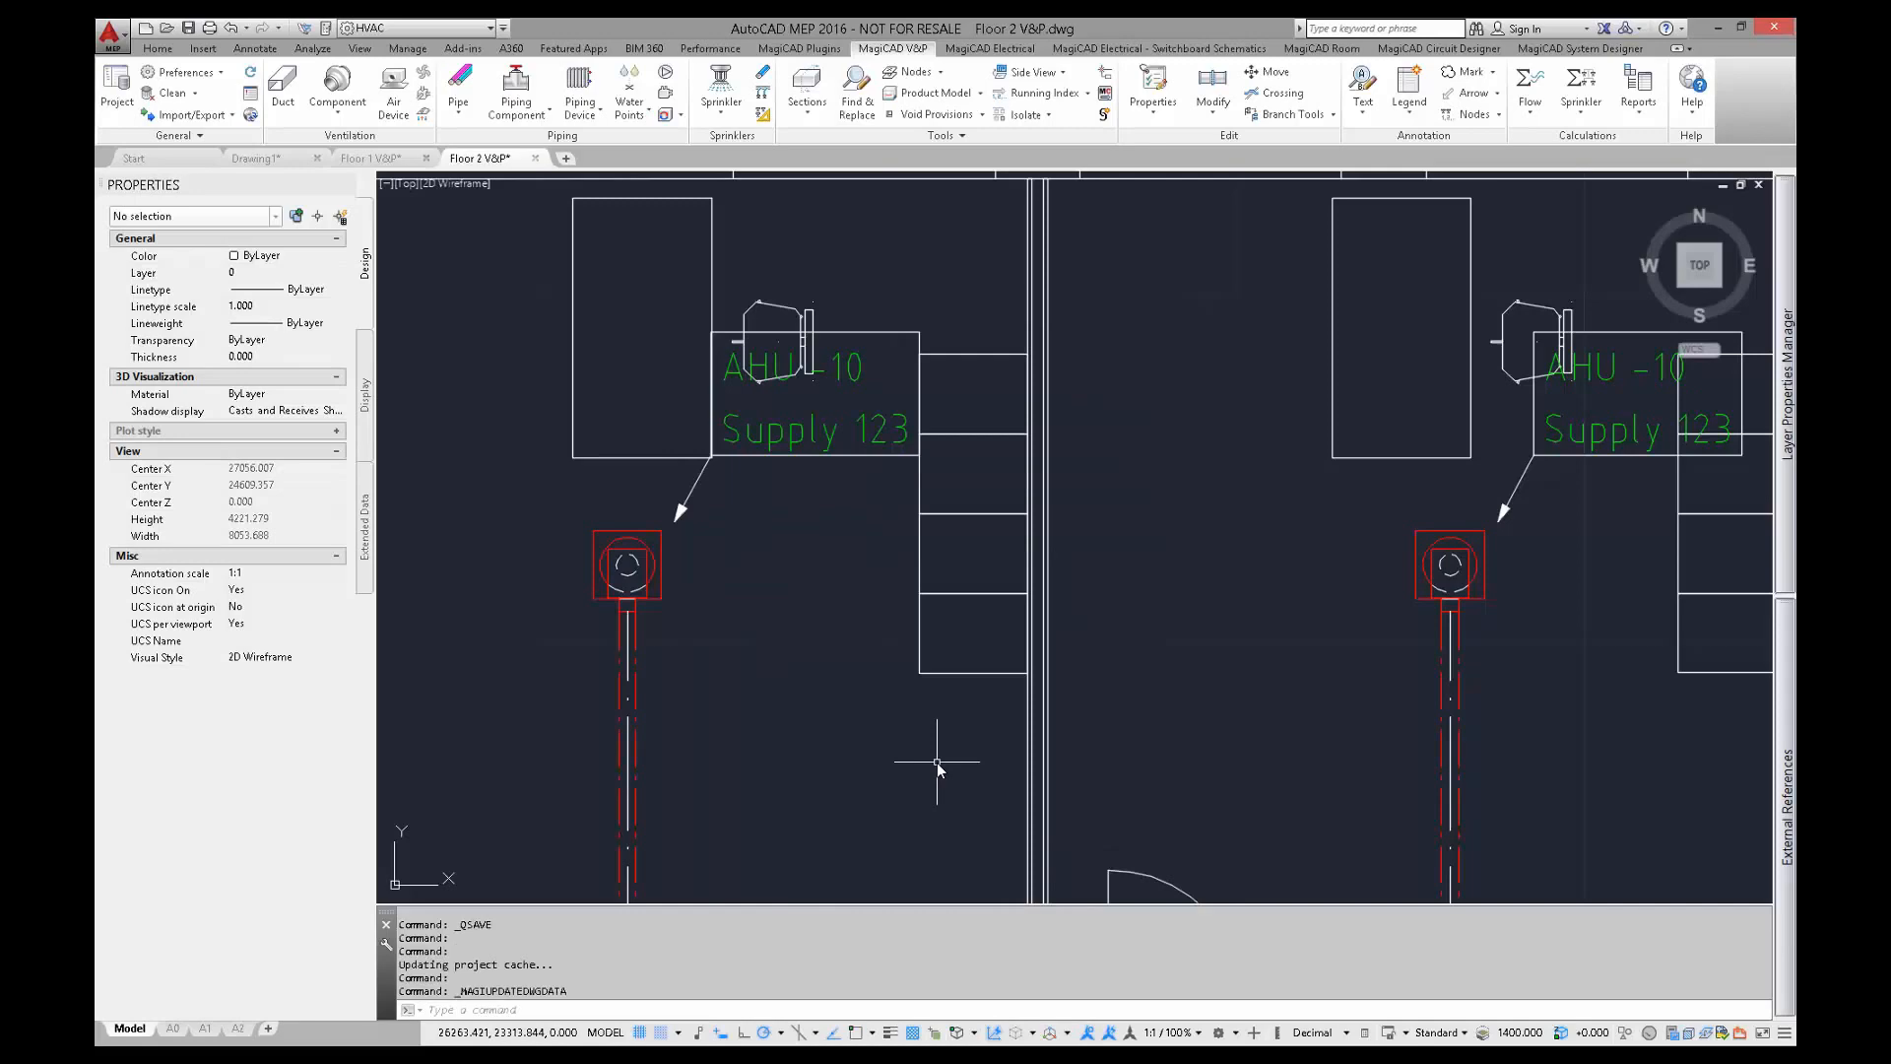
pyautogui.click(365, 158)
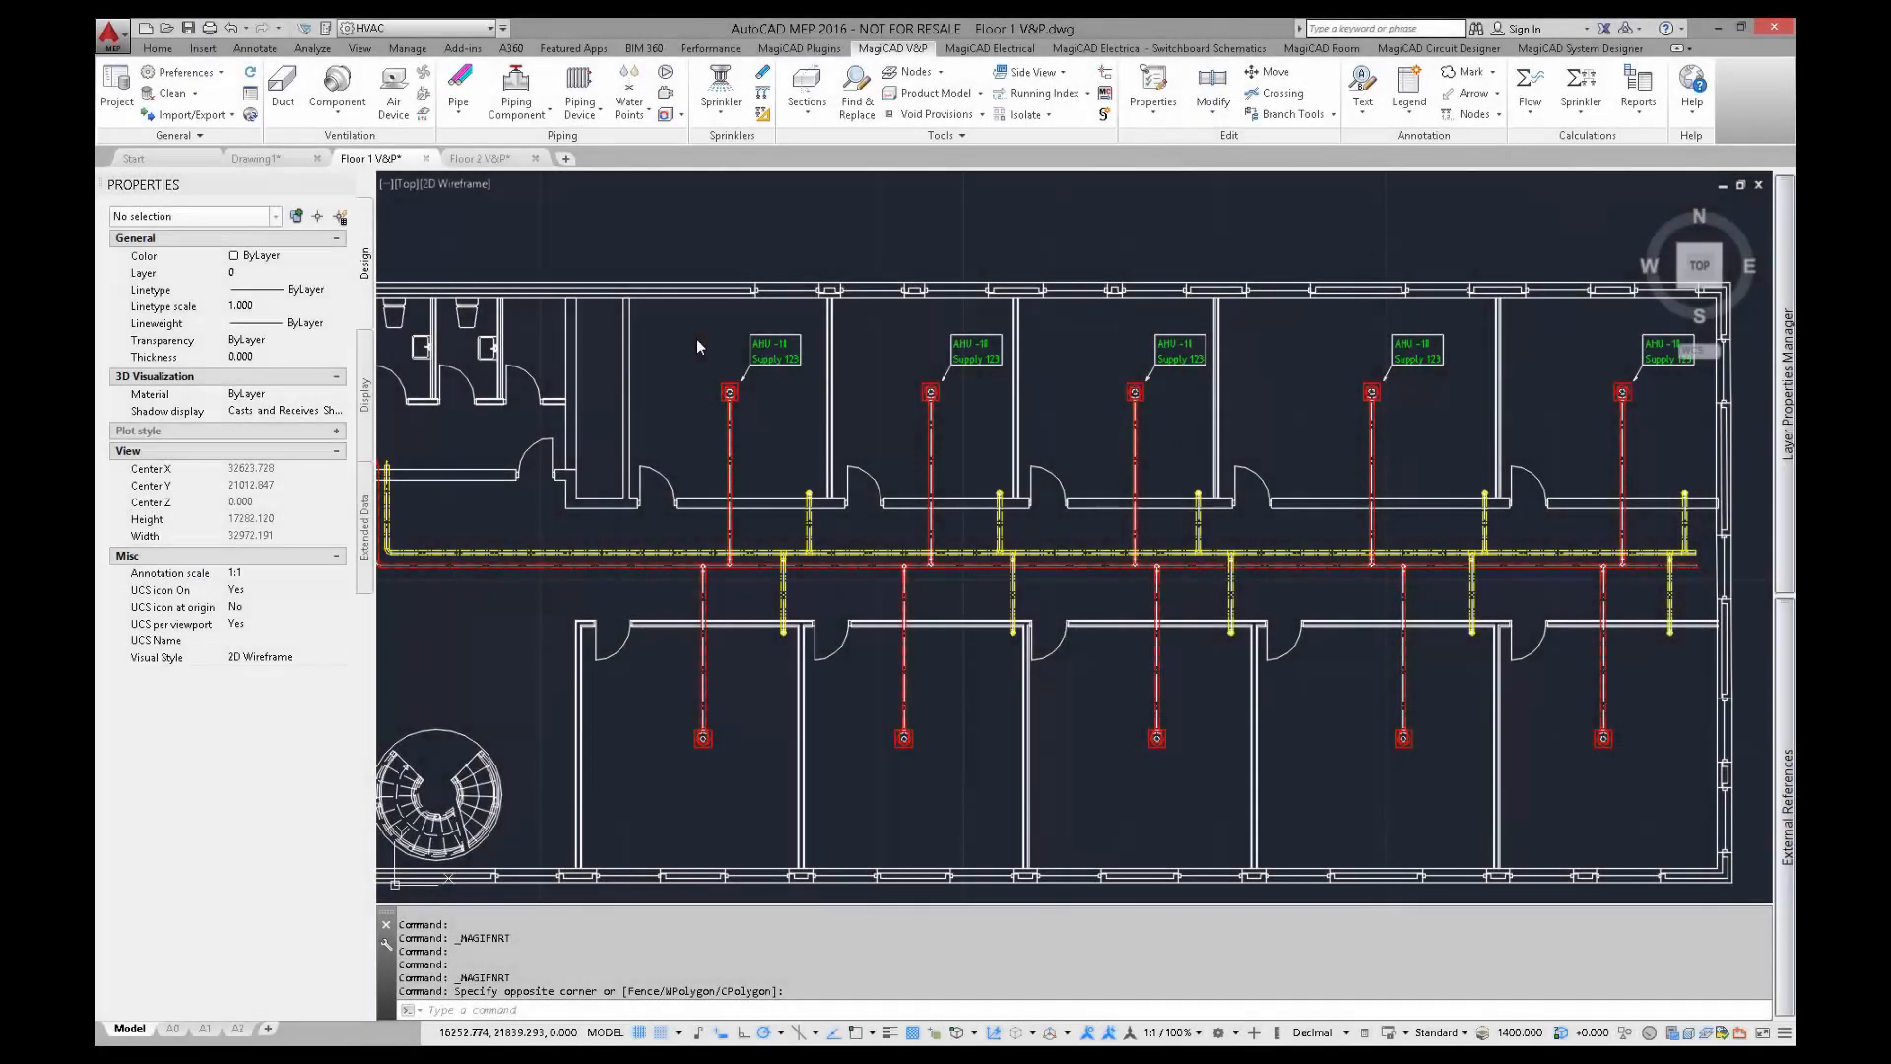
pyautogui.moveTo(727, 384)
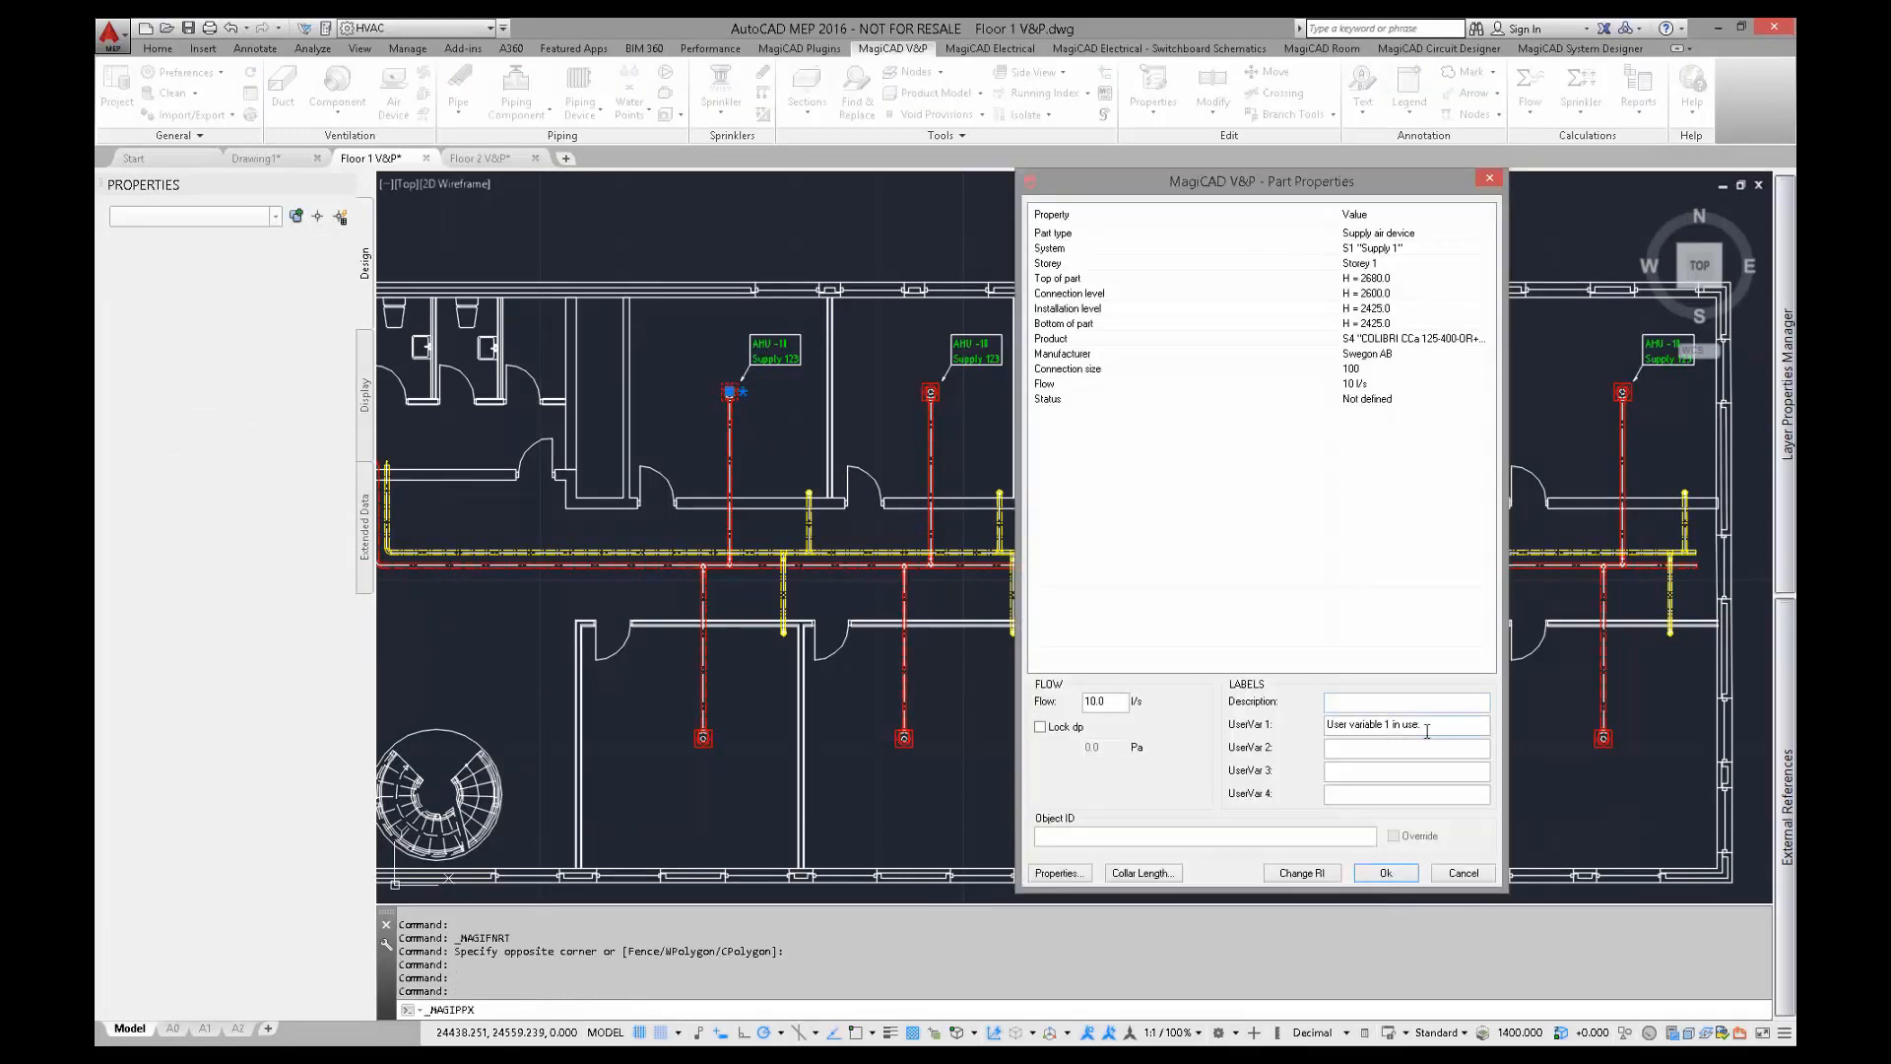
# Confirm the supply device's Part Properties with 'User variable 1 in use.' in UserVar 1.
pyautogui.tripleClick(1405, 723)
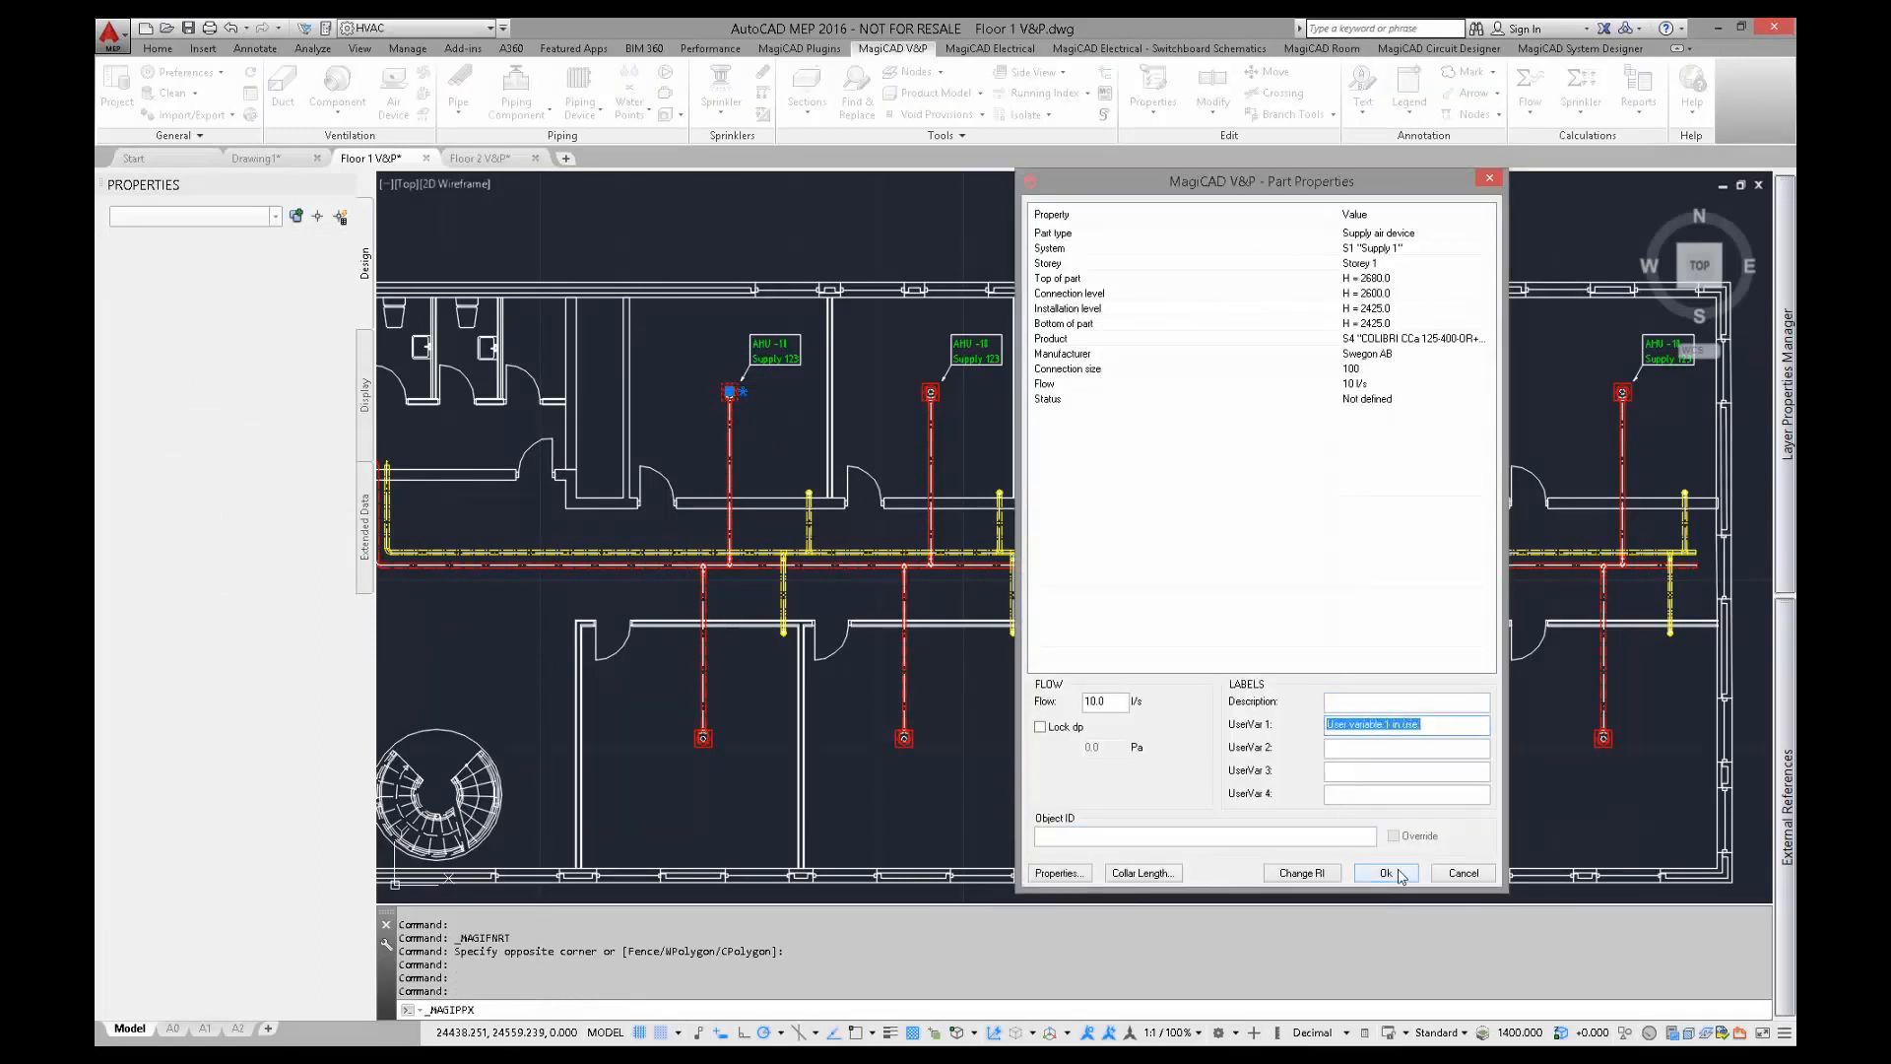
pyautogui.click(1382, 872)
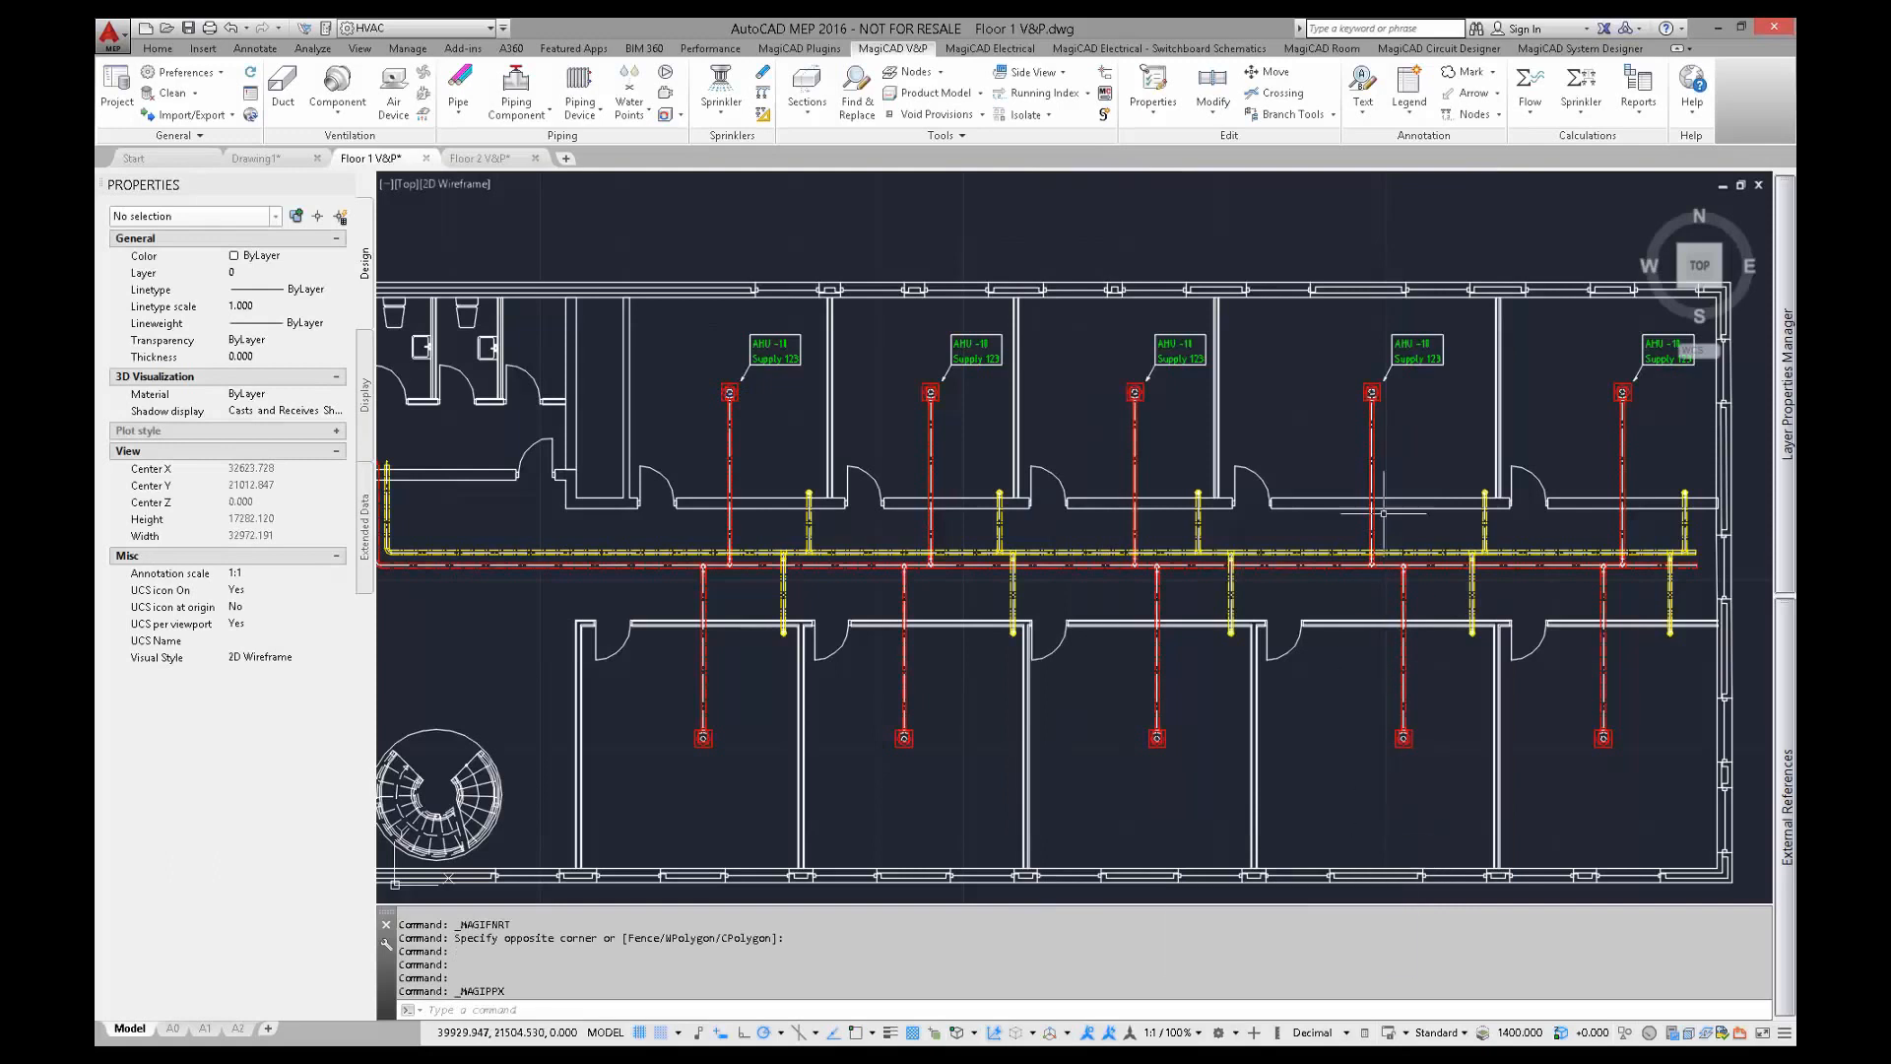
pyautogui.click(1363, 91)
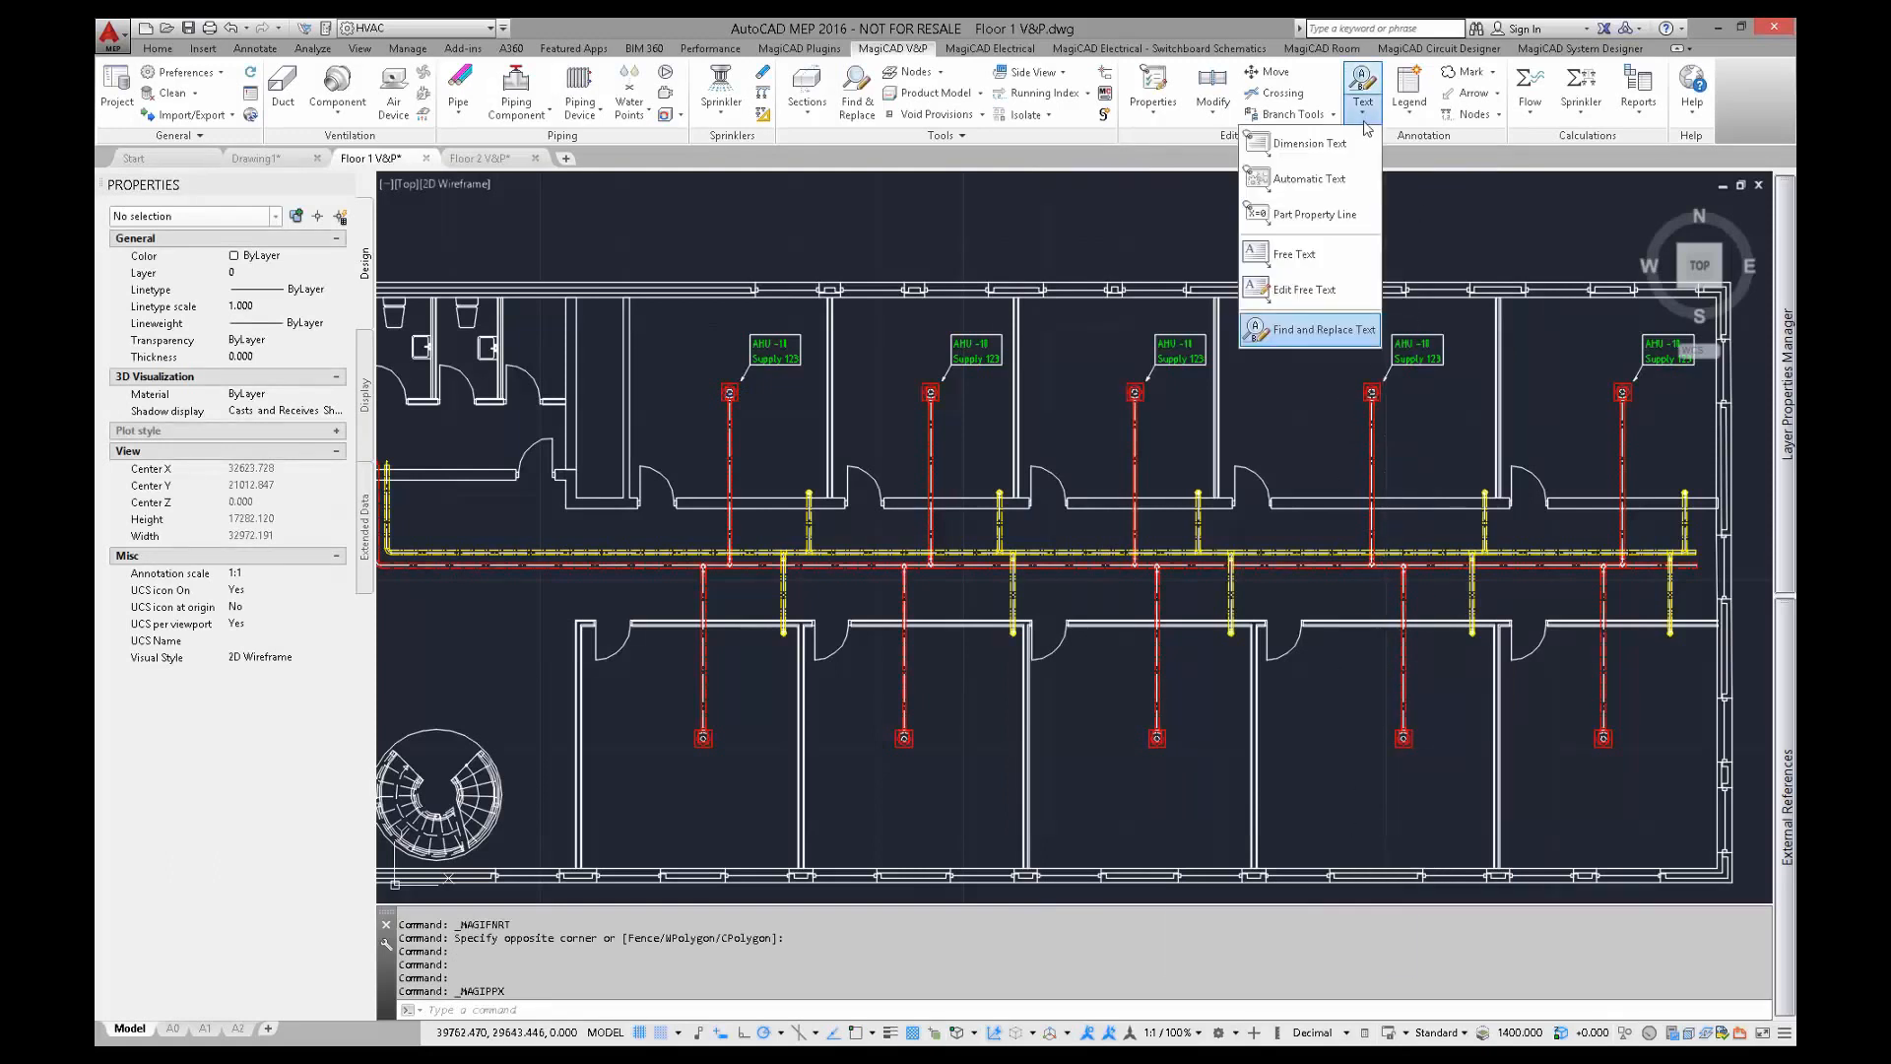
# Search for 'User' in UserVar 1 across the Floor 1 and Floor 2 drawings and produce the report.
pyautogui.click(1320, 328)
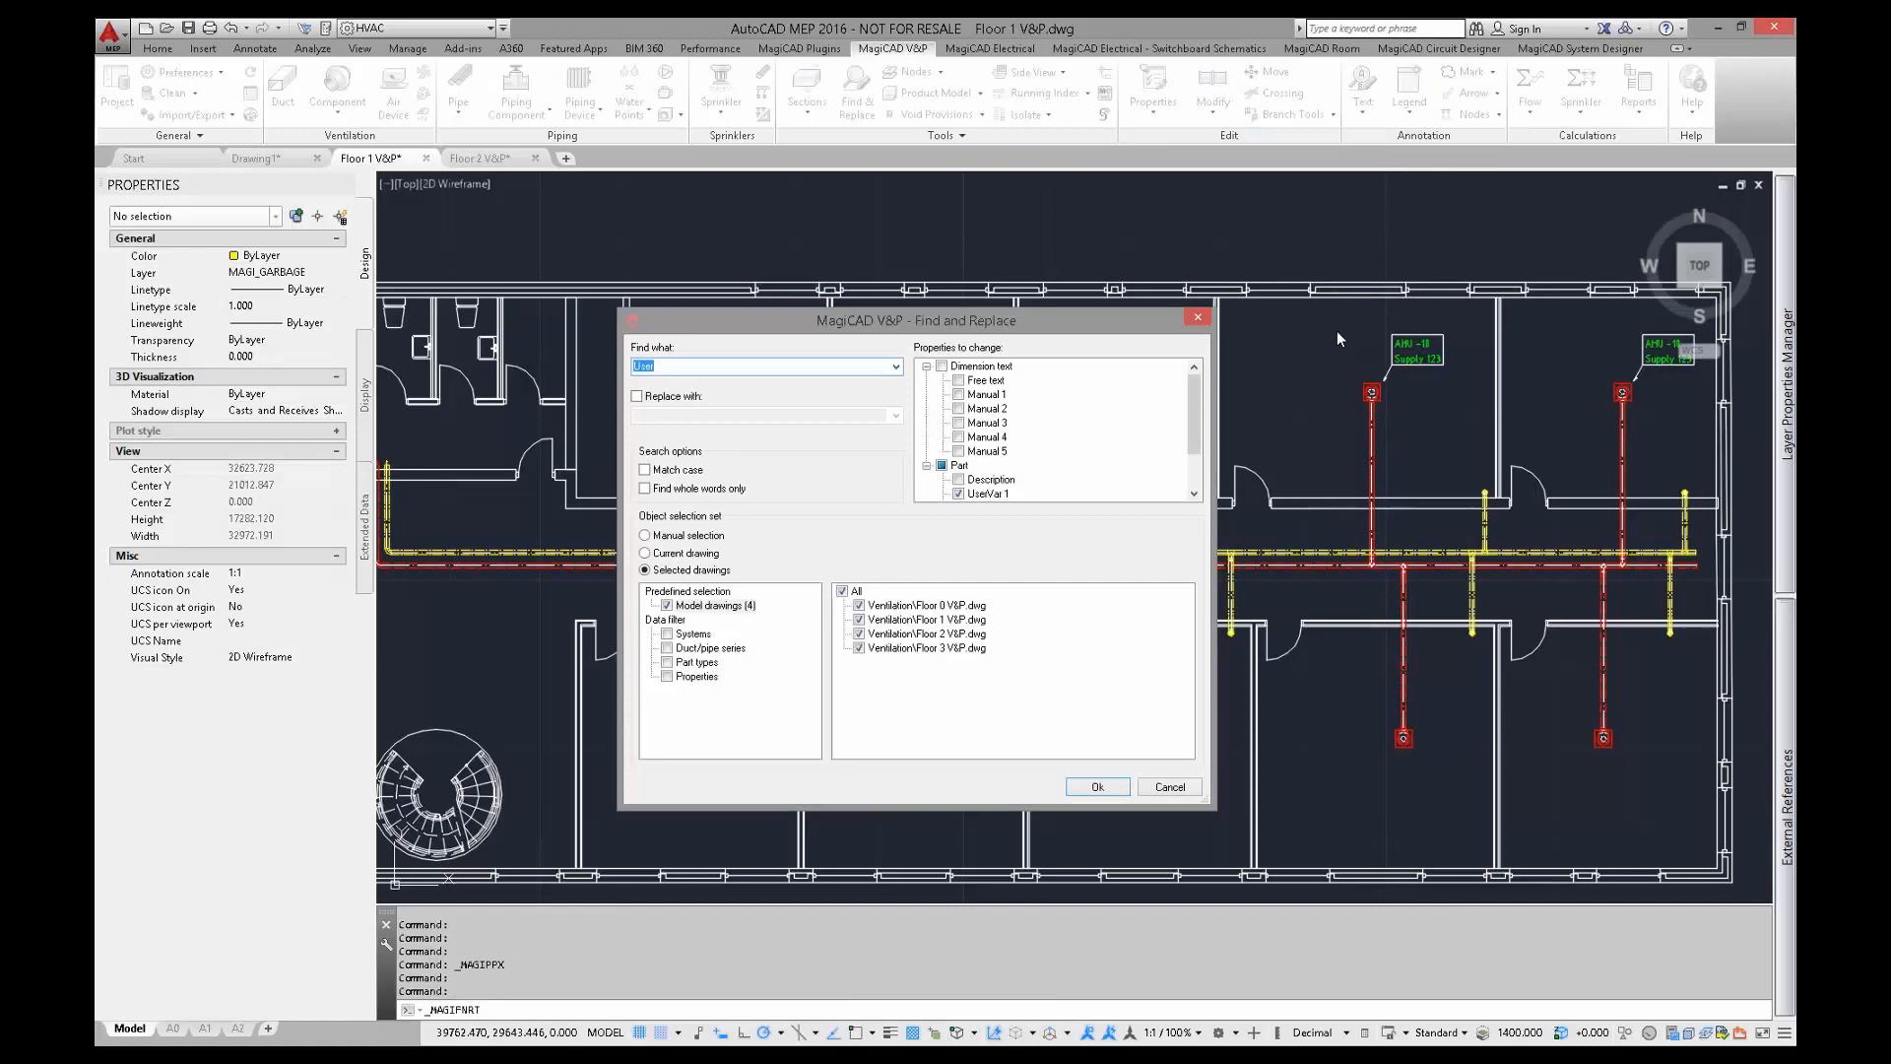
pyautogui.moveTo(922, 597)
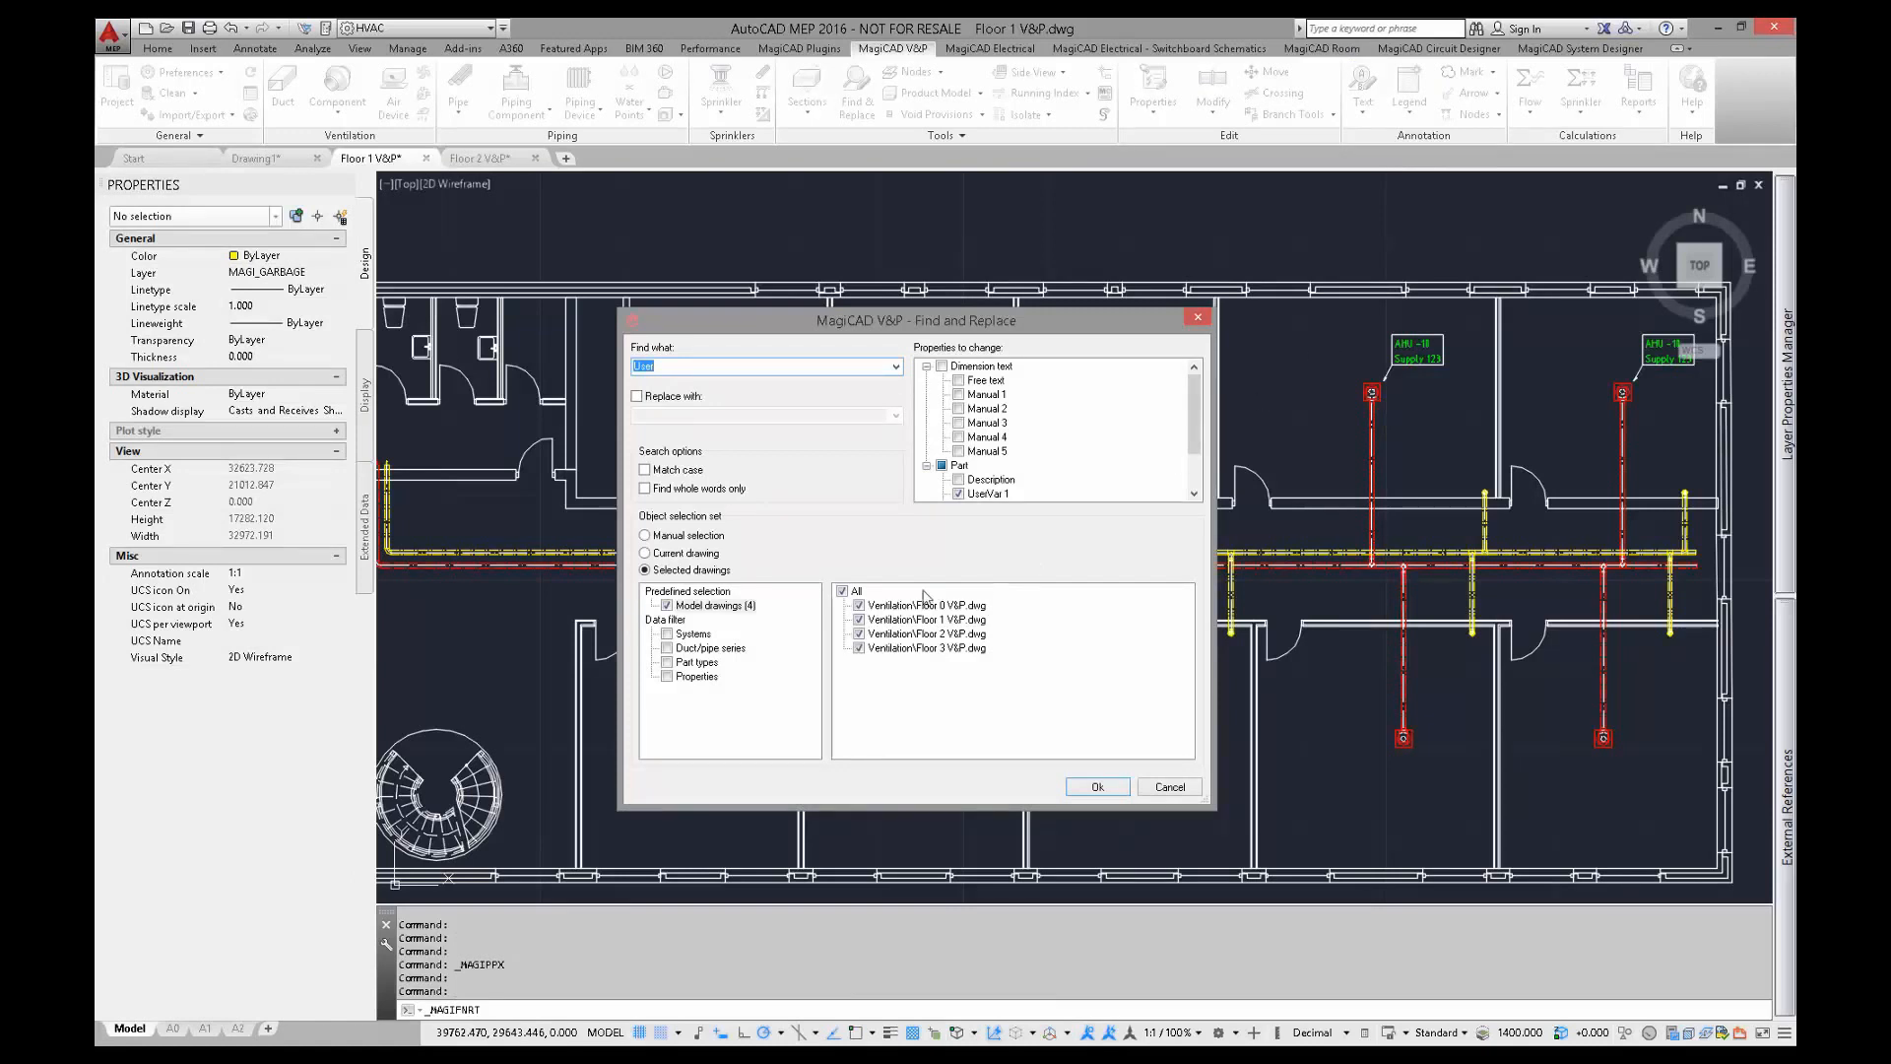
pyautogui.click(841, 589)
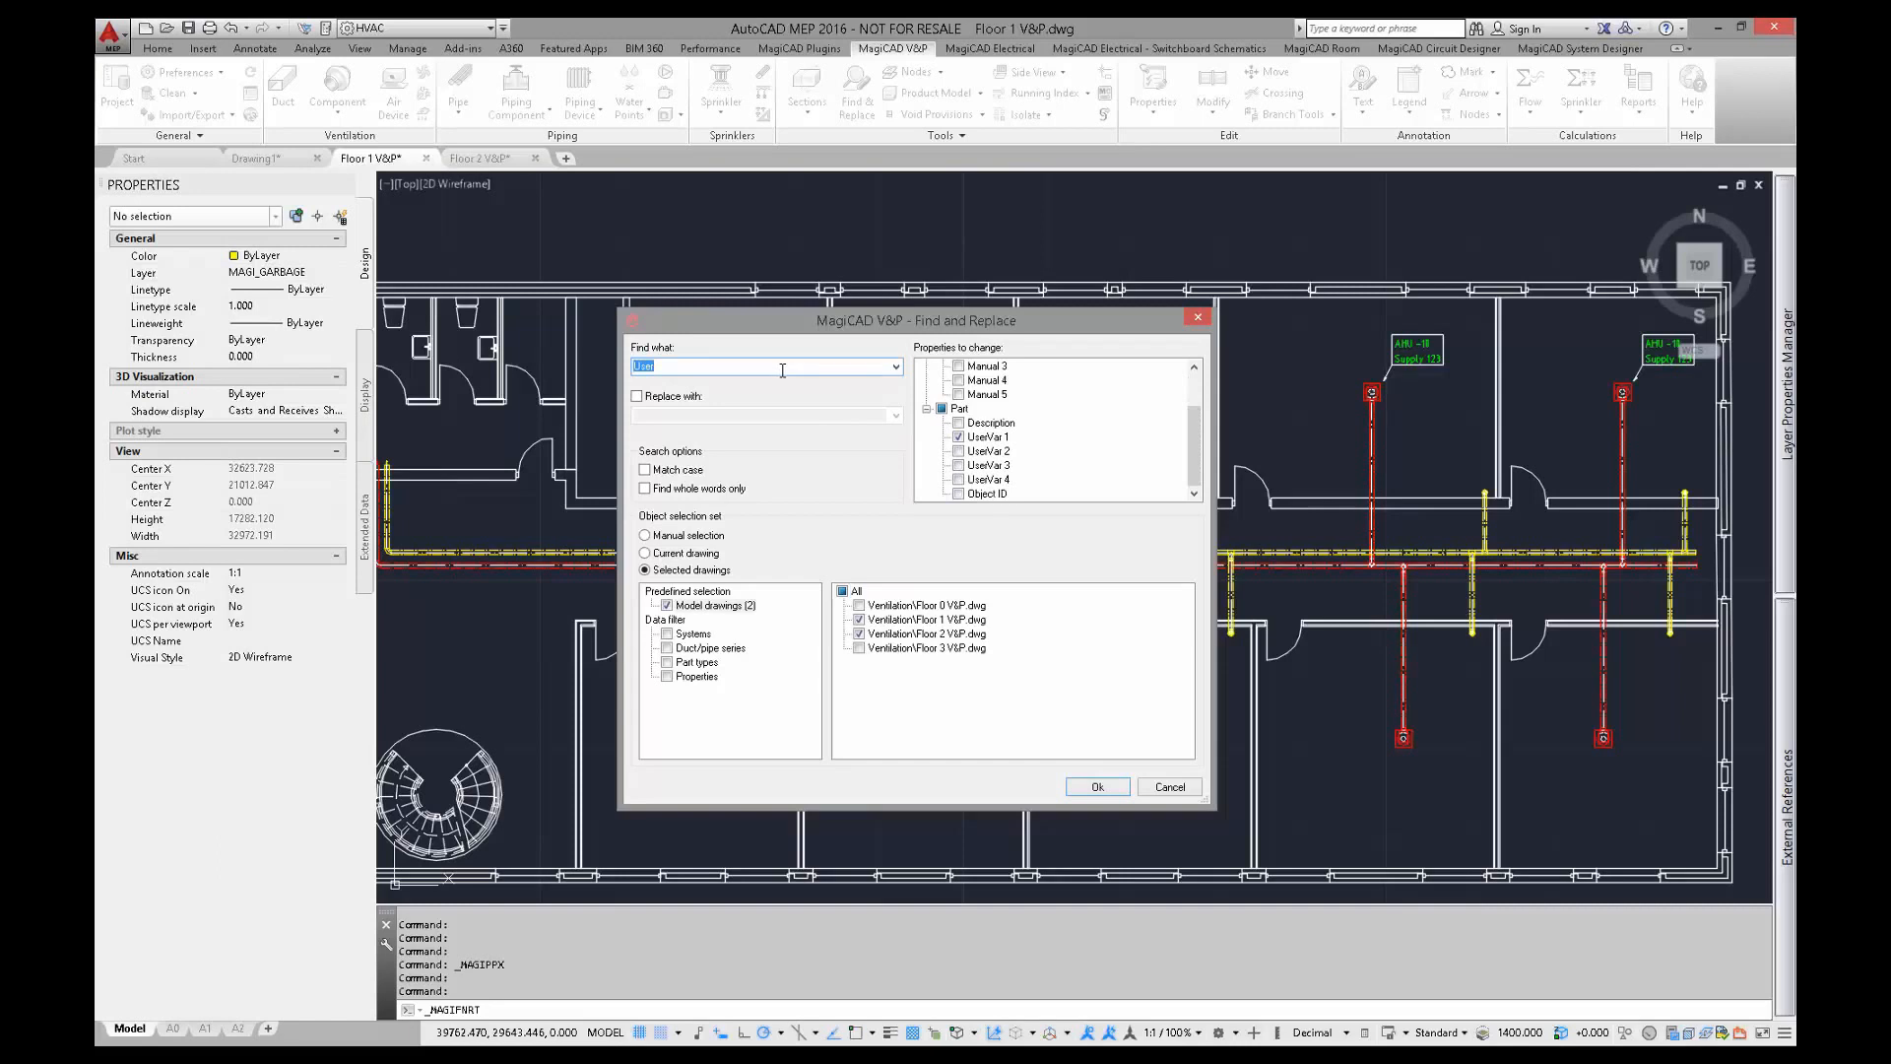
pyautogui.click(1097, 785)
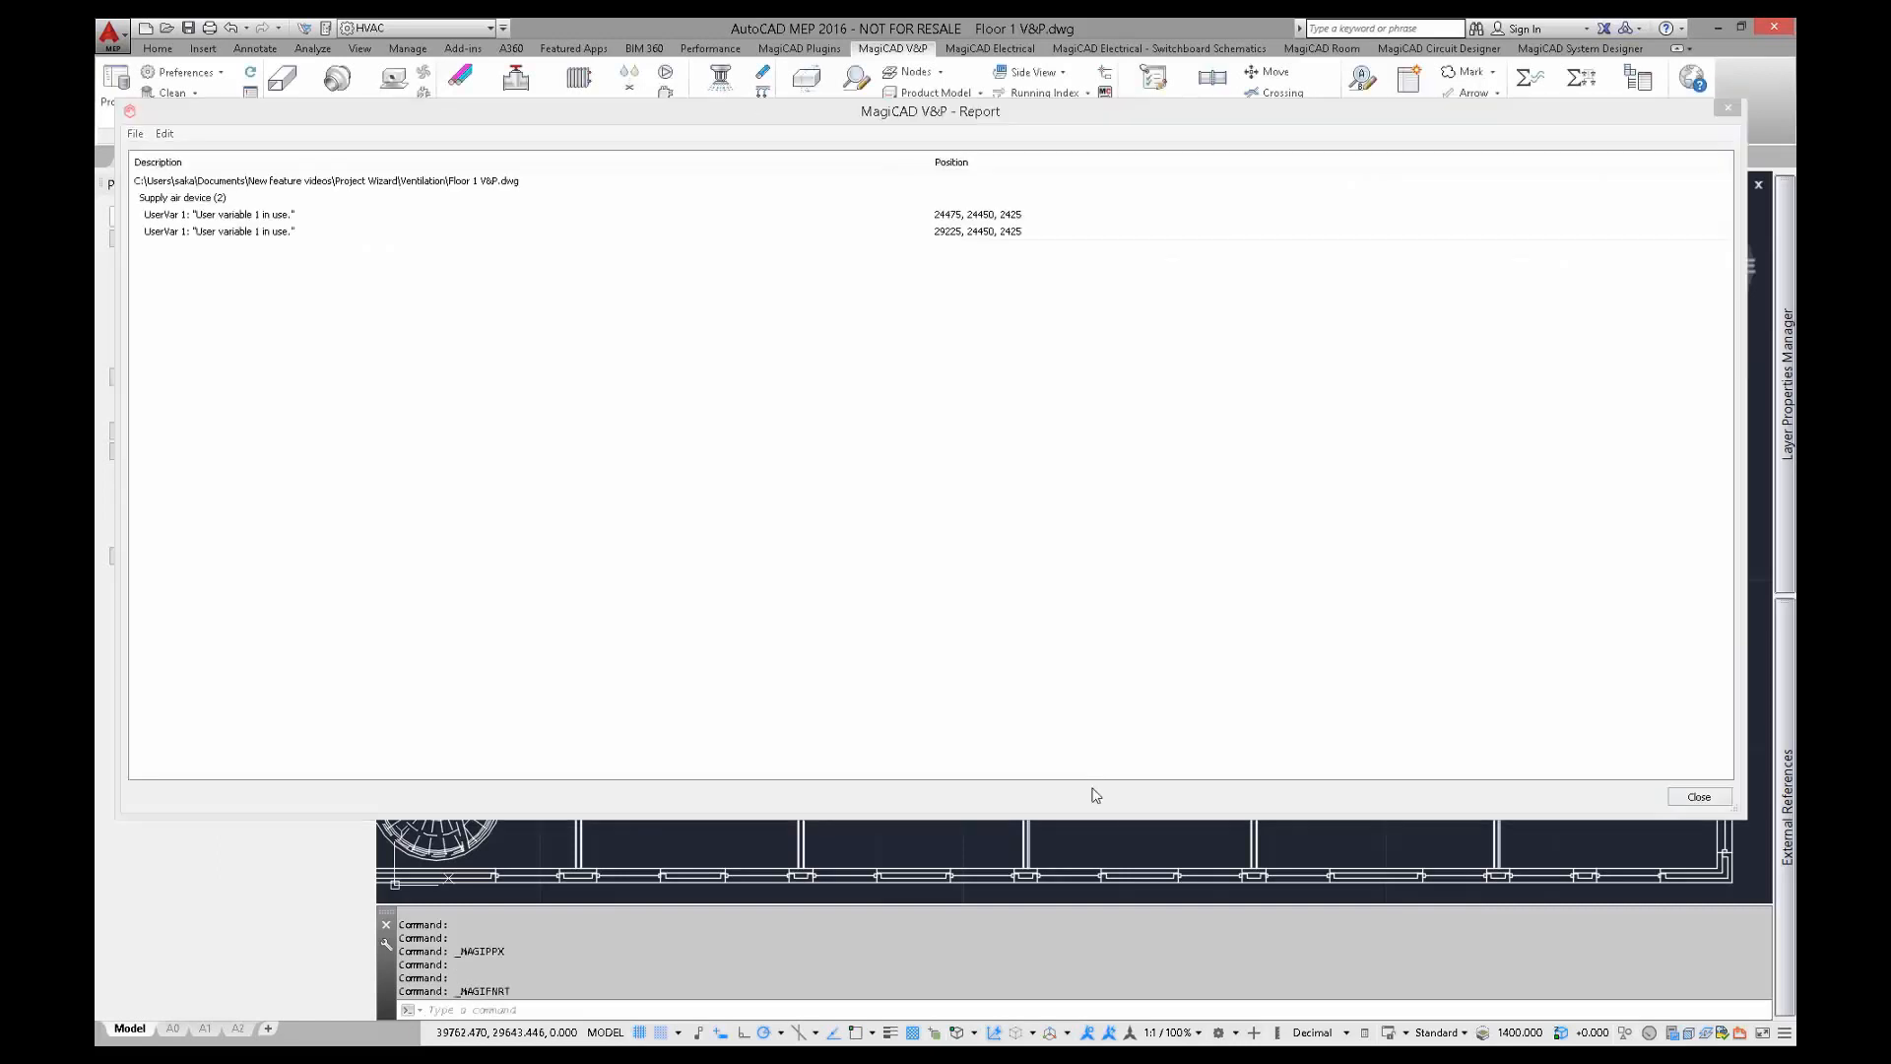
pyautogui.moveTo(743, 589)
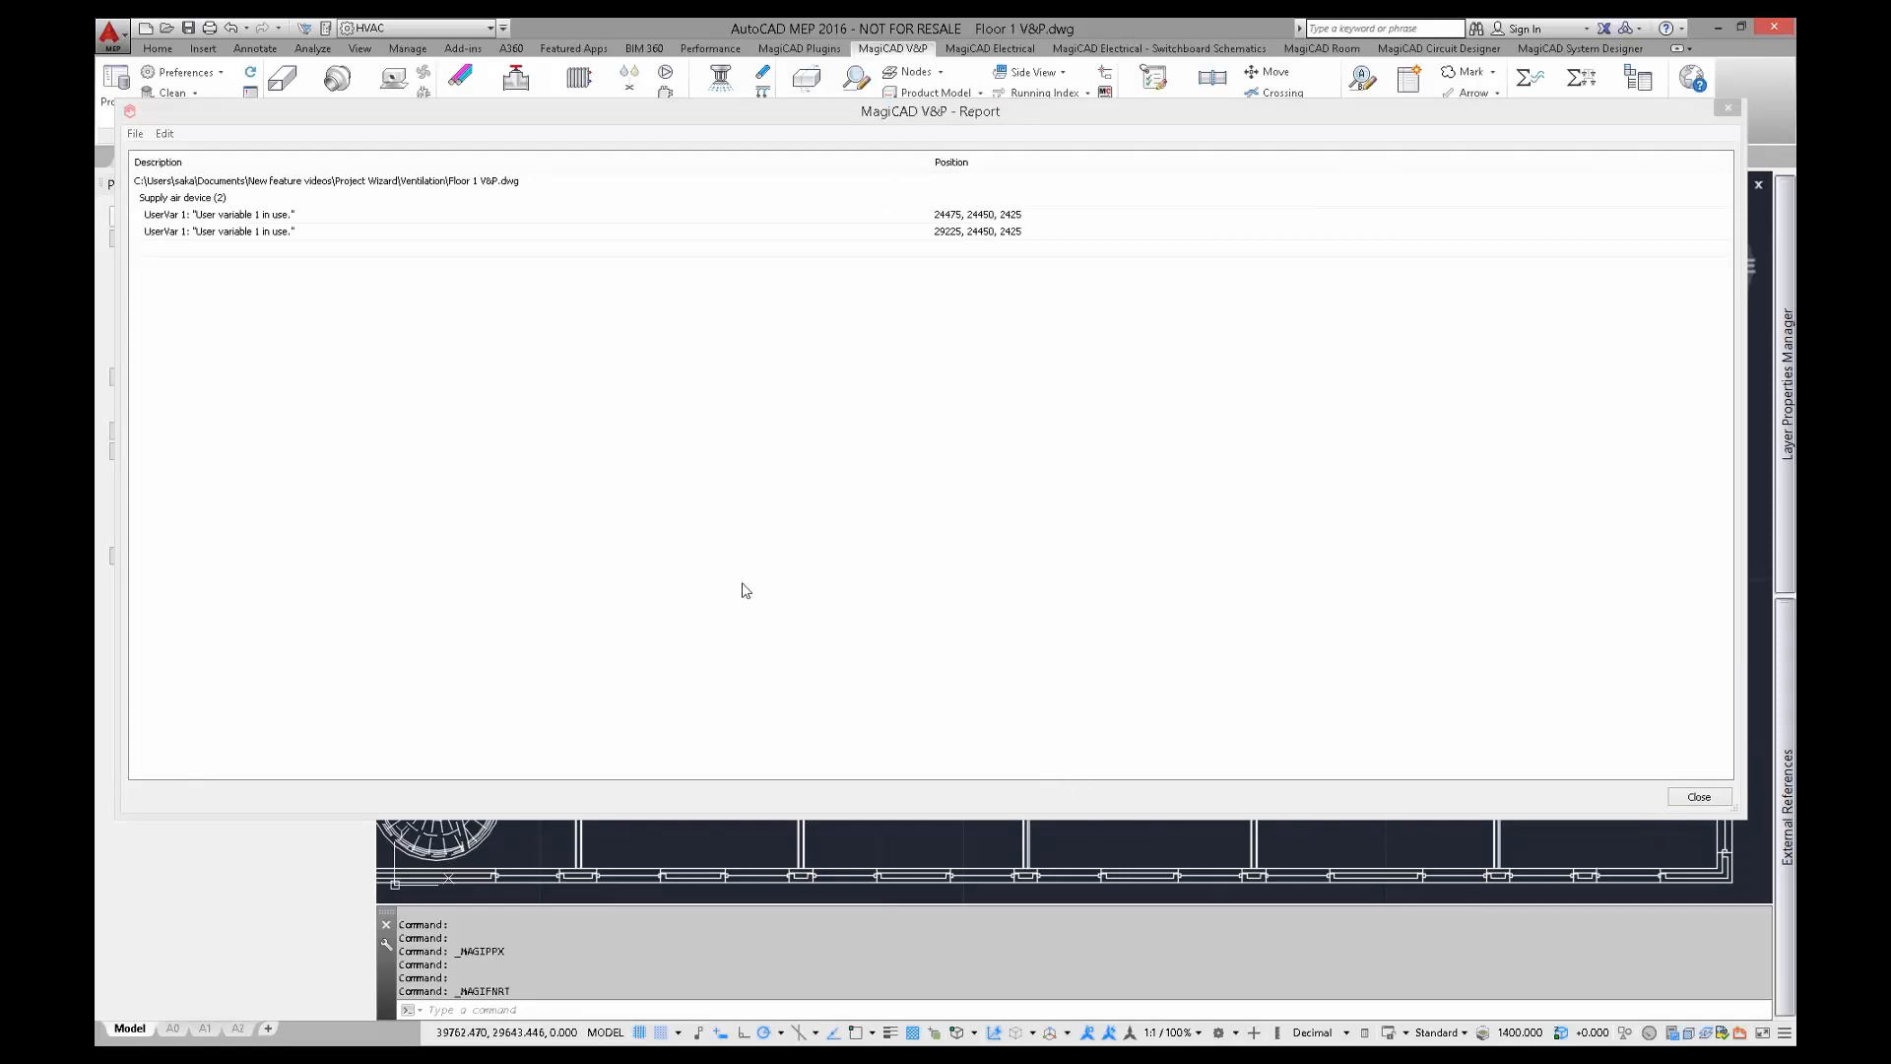
# Zoom to the first reported supply device with UserVar 1 data and close the report.
pyautogui.rightClick(217, 215)
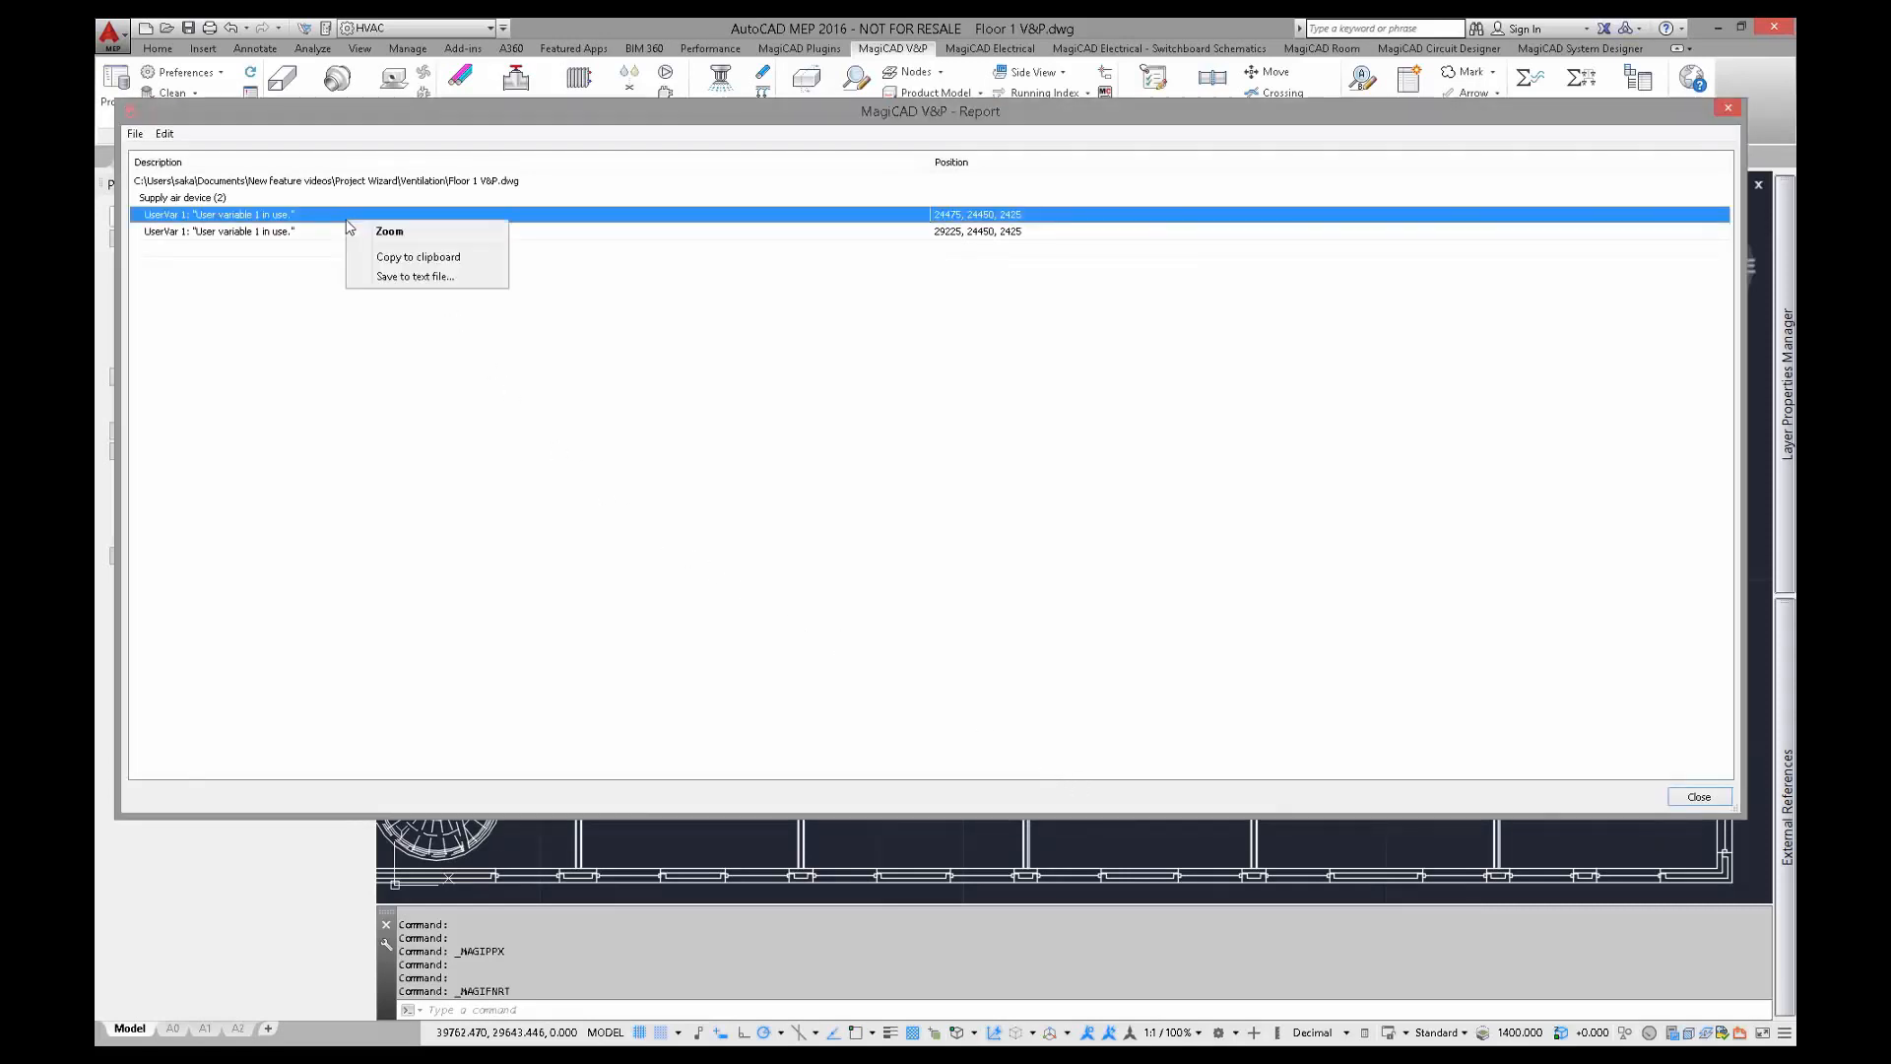
pyautogui.moveTo(388, 230)
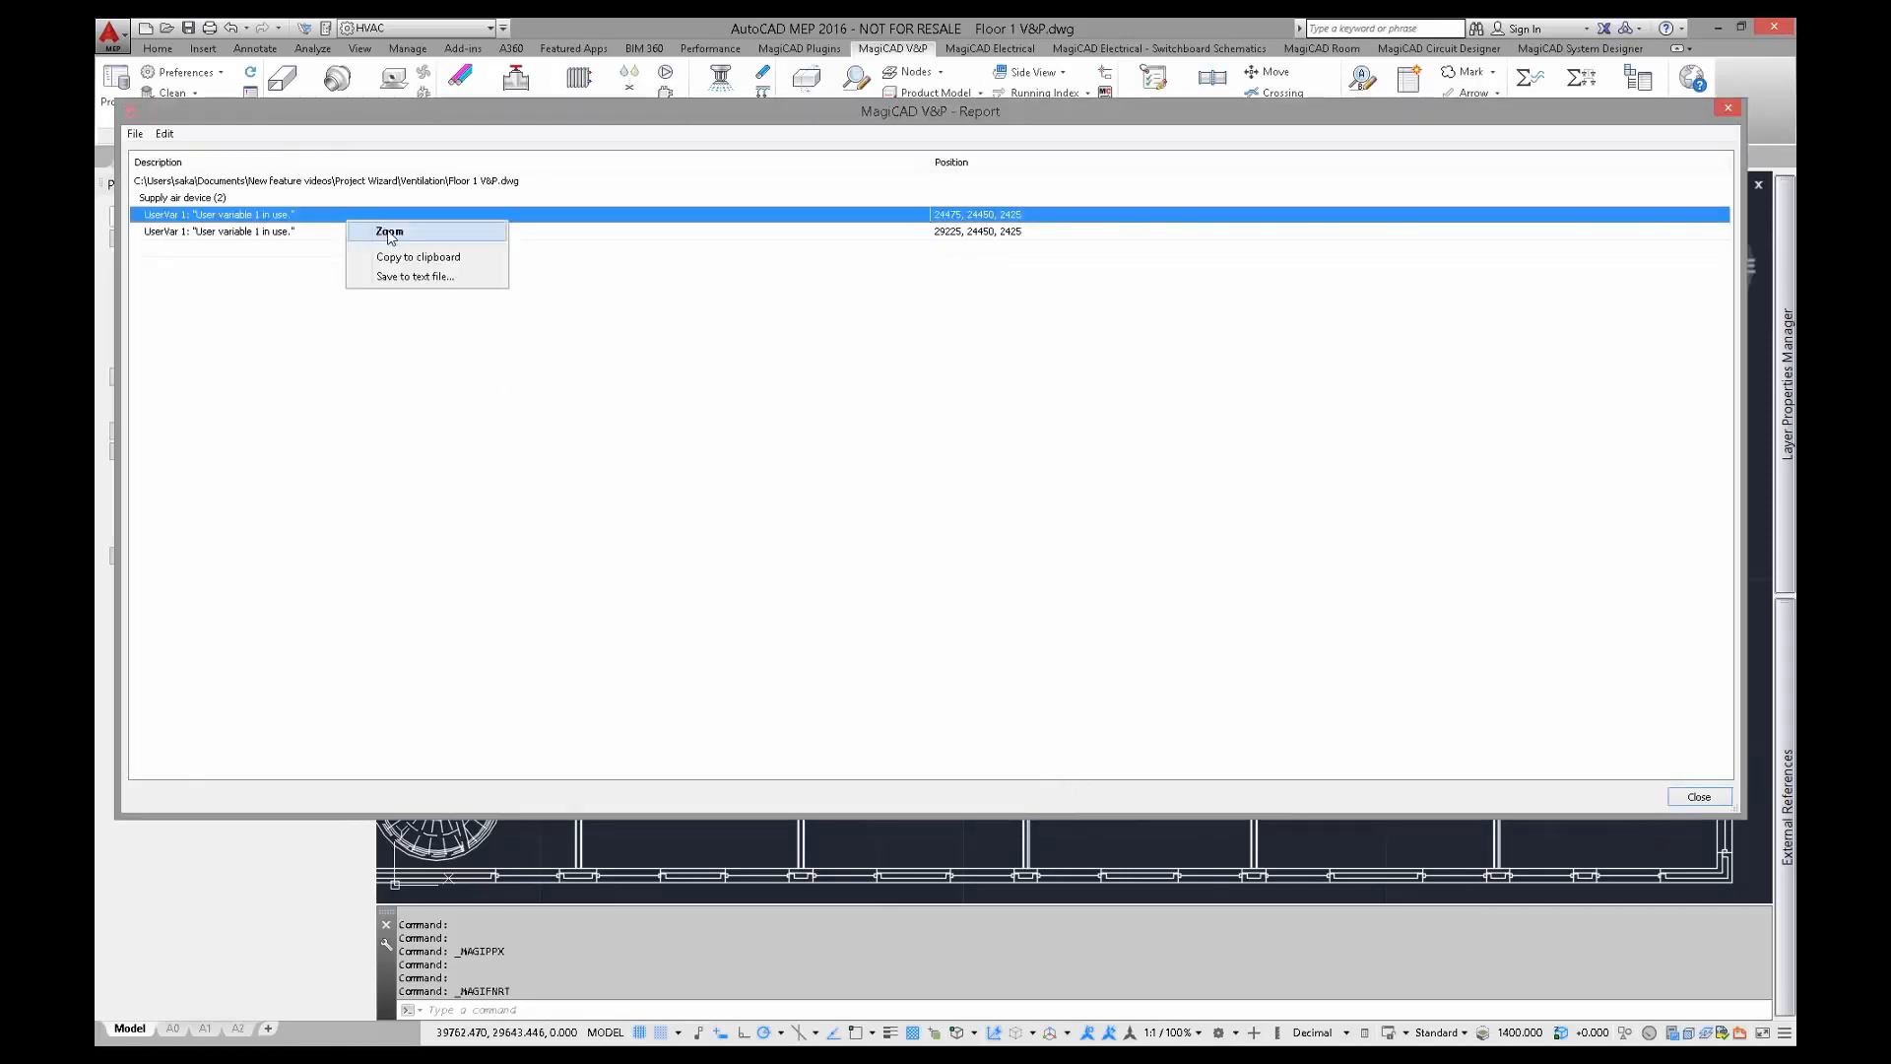
pyautogui.click(388, 231)
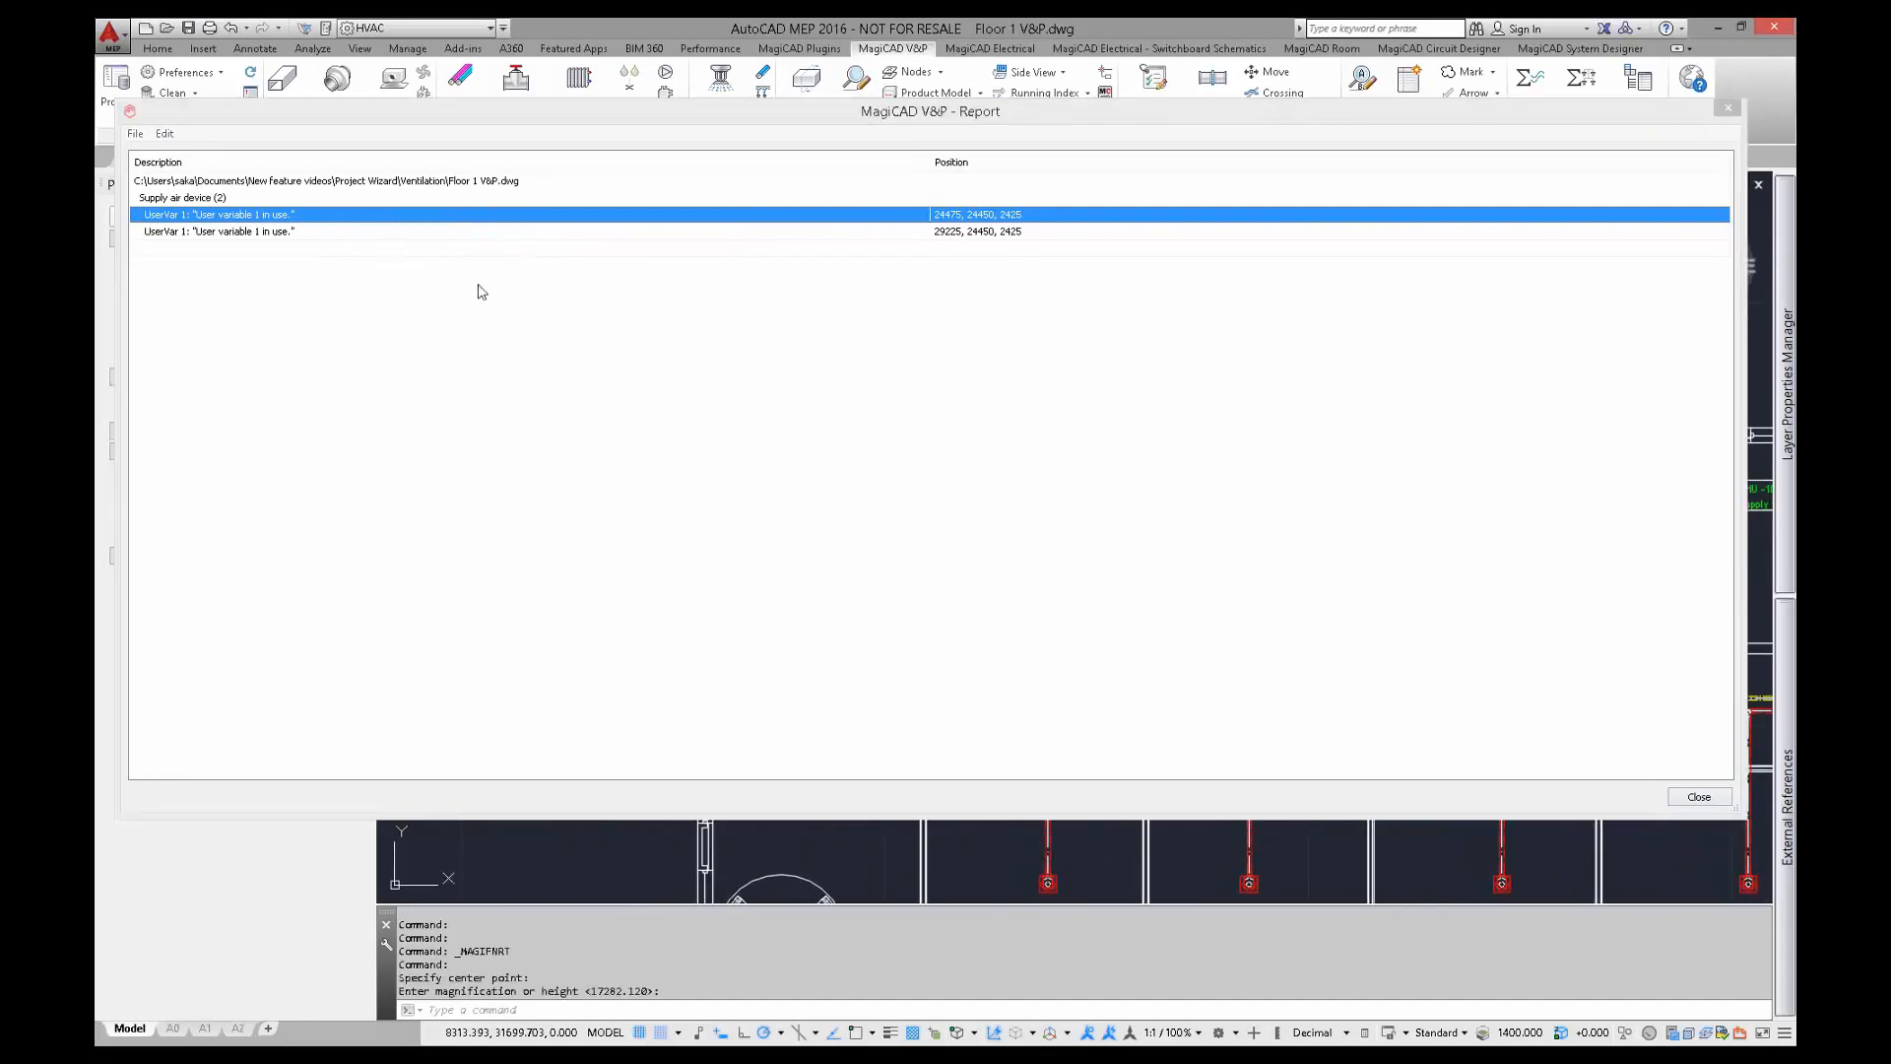
pyautogui.click(1695, 795)
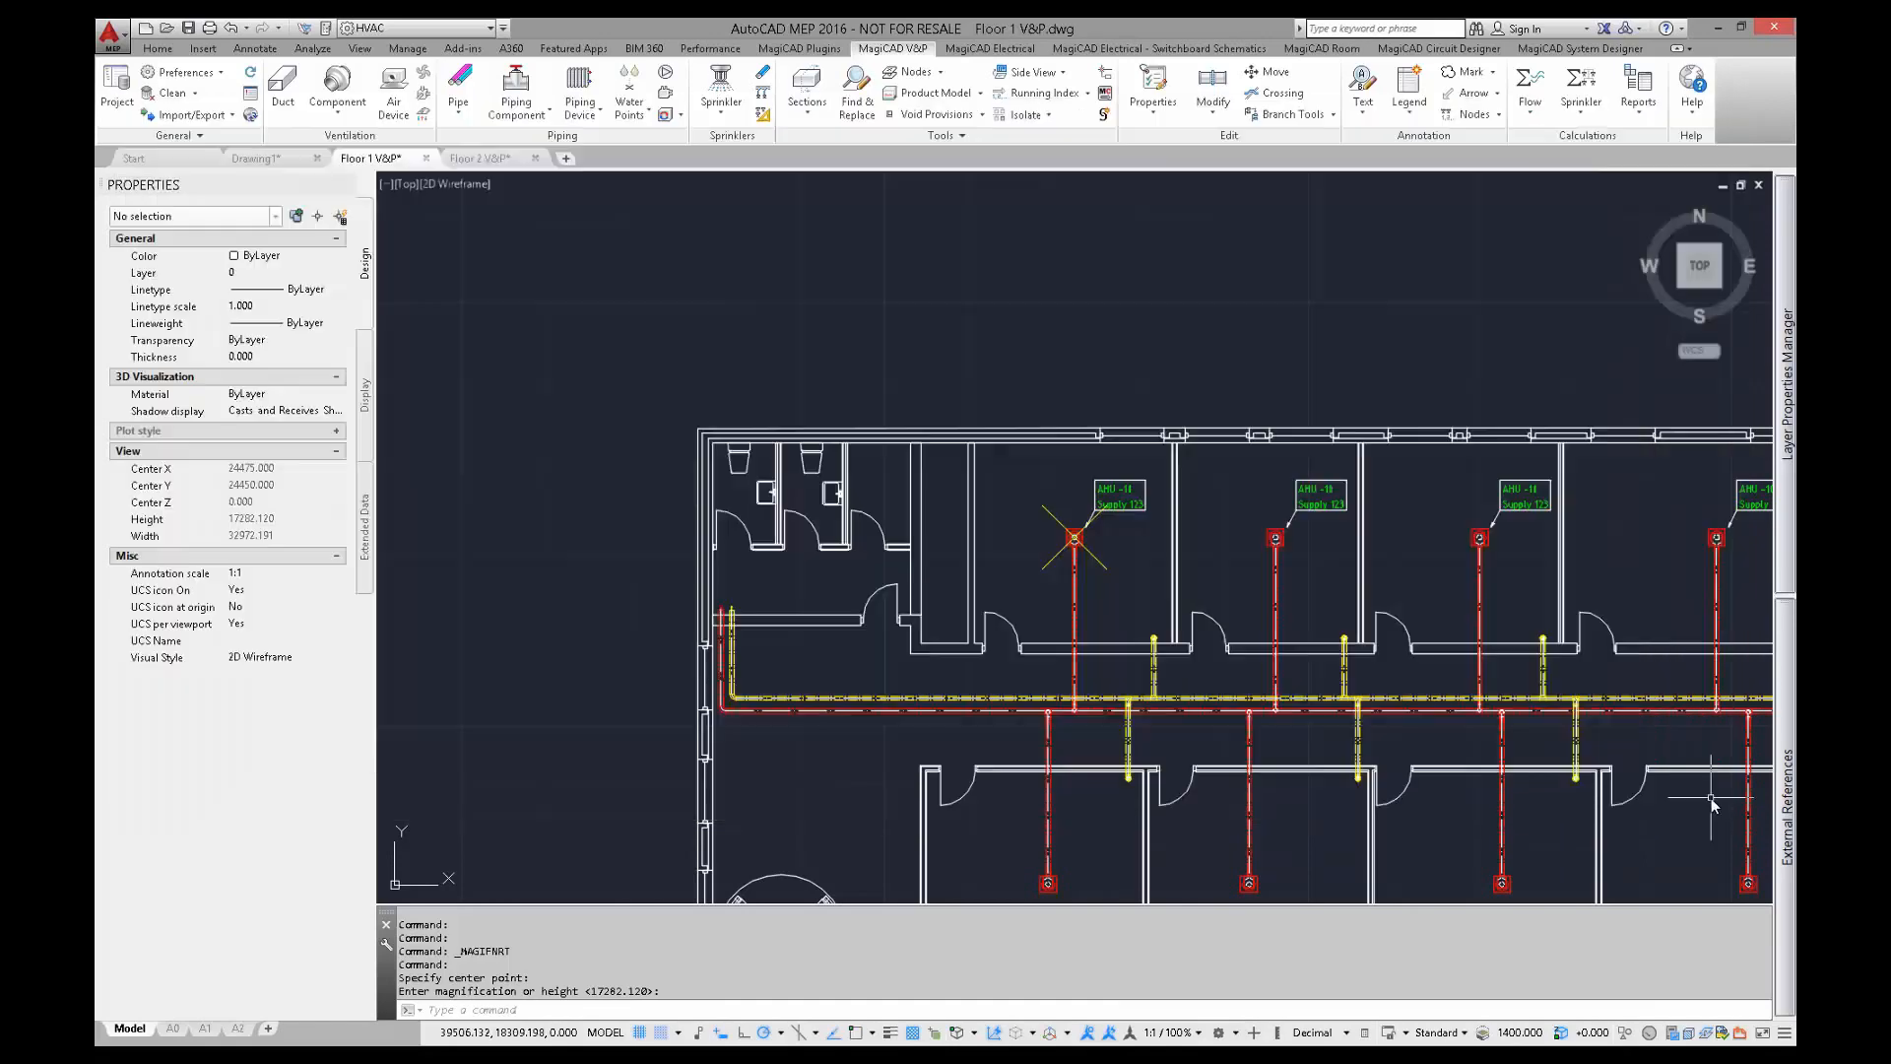
pyautogui.moveTo(1135, 566)
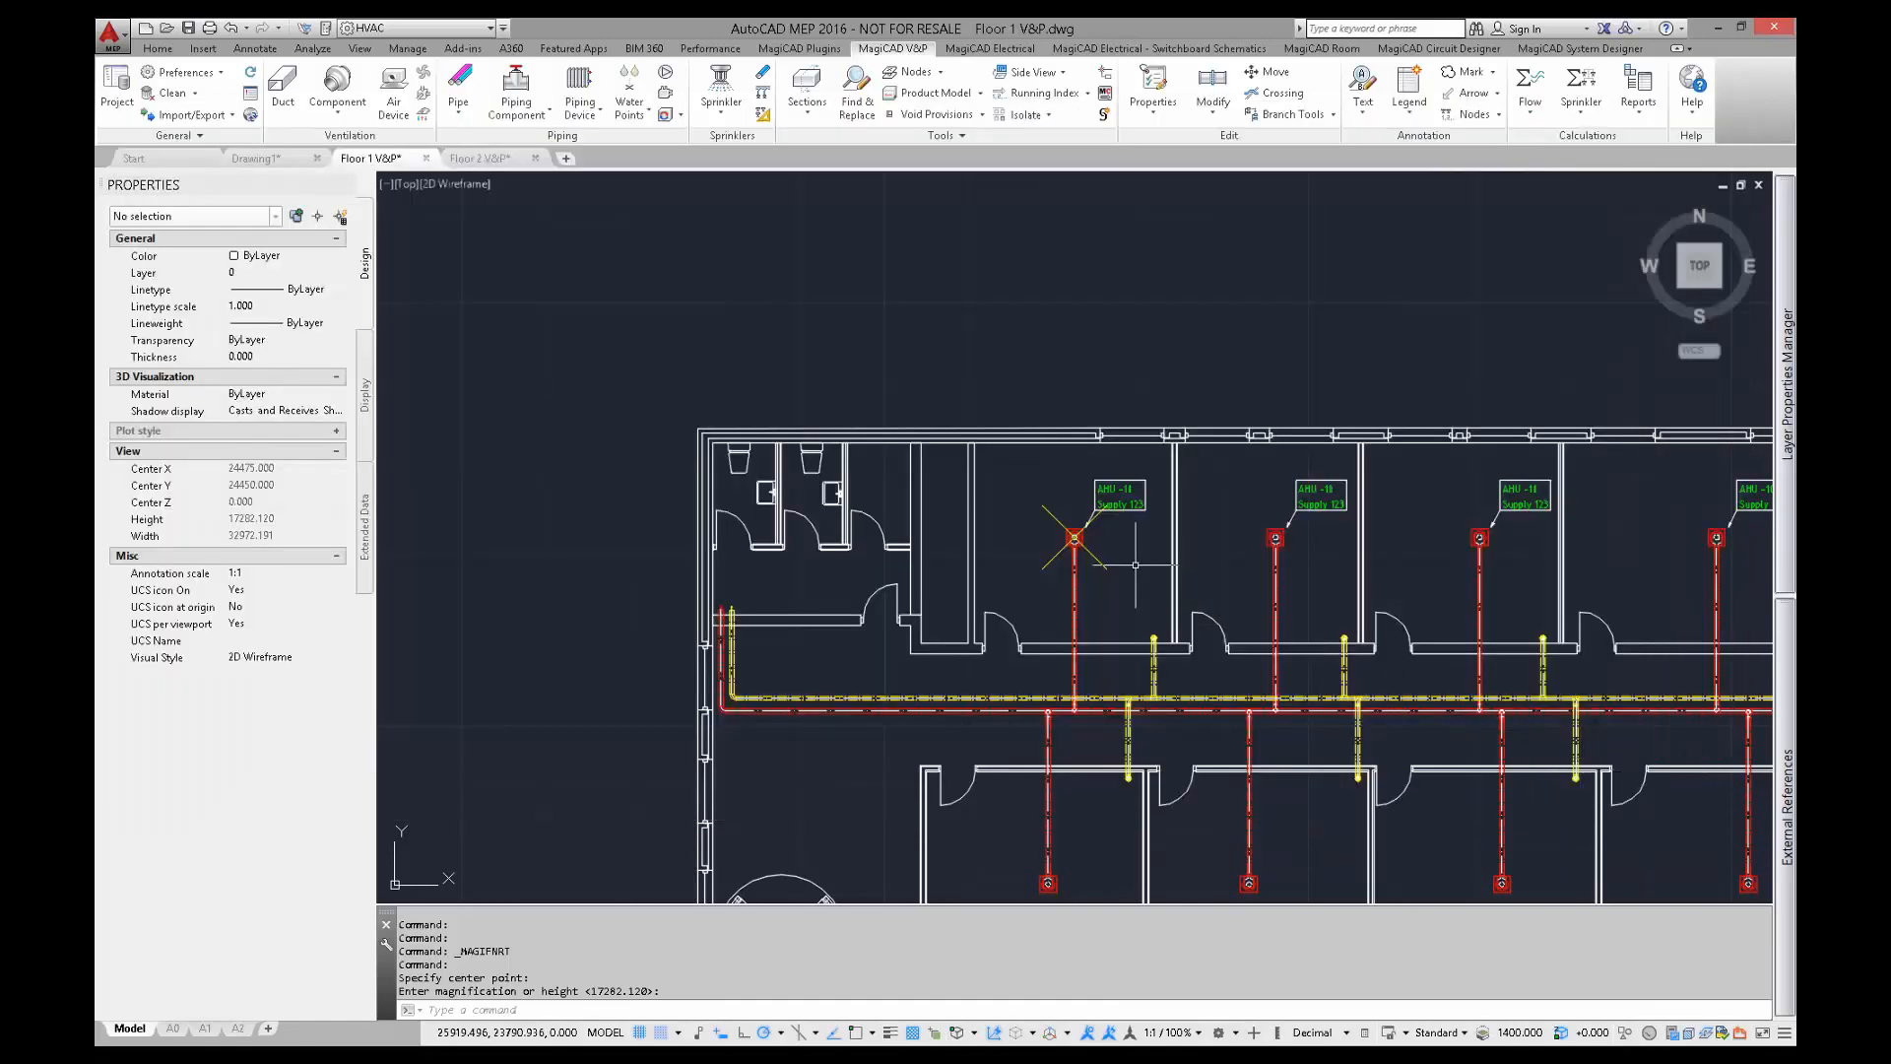